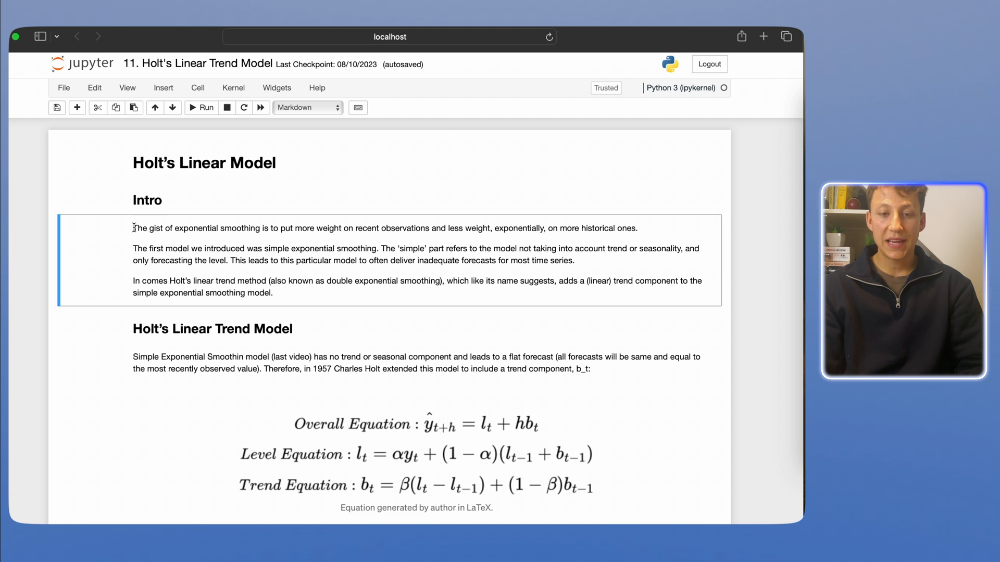
Step: Highlight the three intro paragraphs on exponential smoothing to point them out
drag(132, 228, 340, 228)
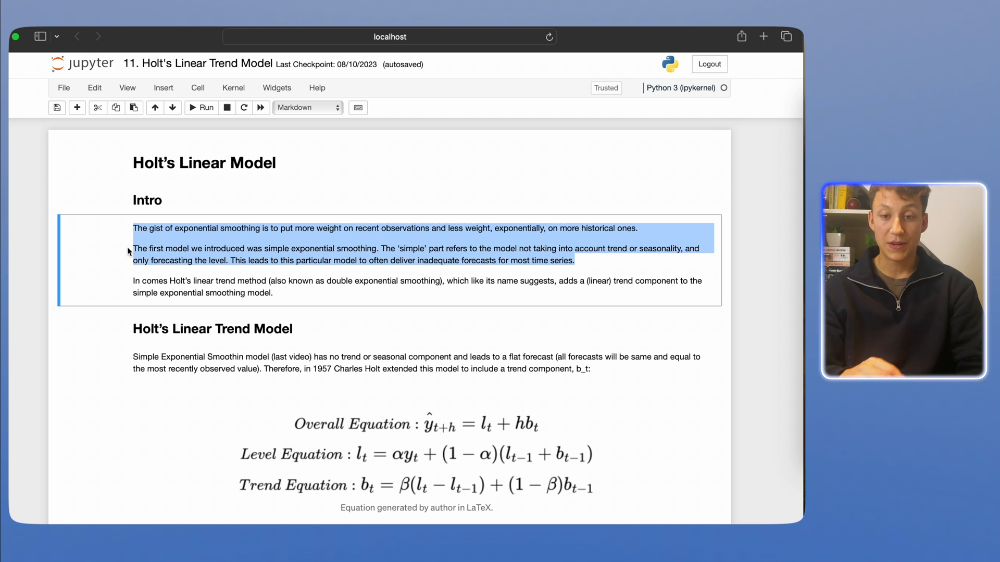
click(423, 248)
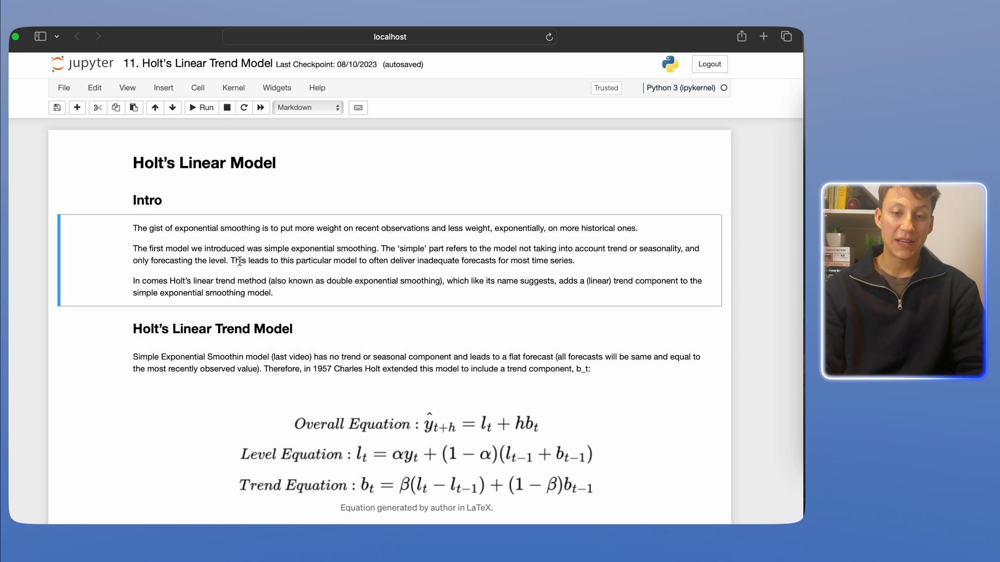
drag(178, 260, 228, 261)
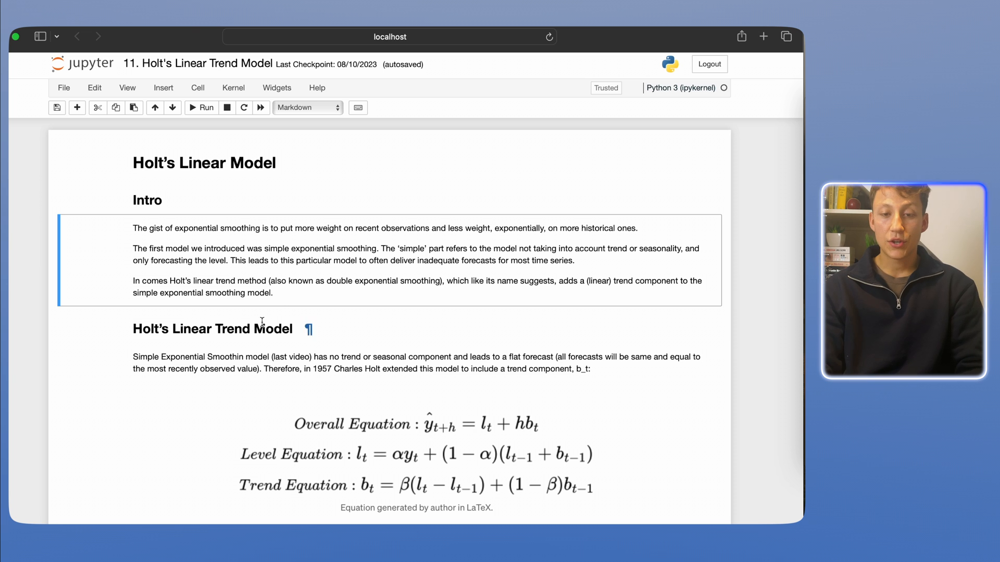
drag(132, 228, 273, 293)
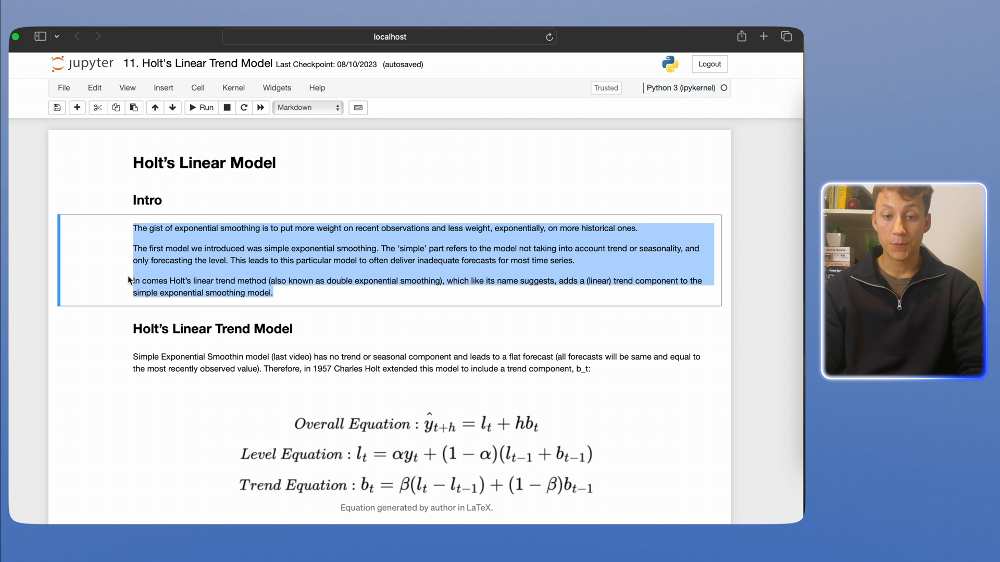
mouse_move(228, 274)
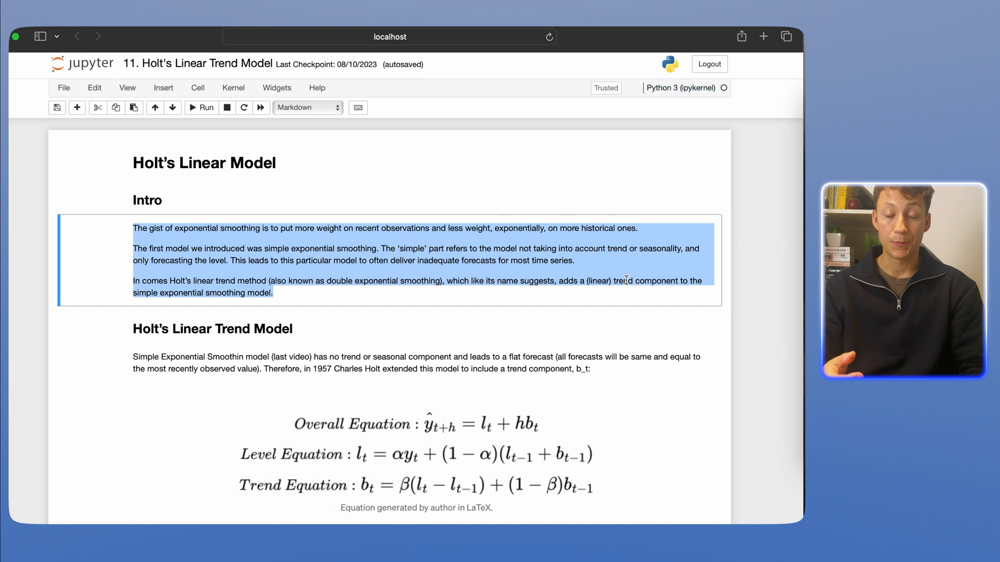
Step: Scroll to and highlight the paragraphs explaining the trend smoothing factor
scroll(down, 3)
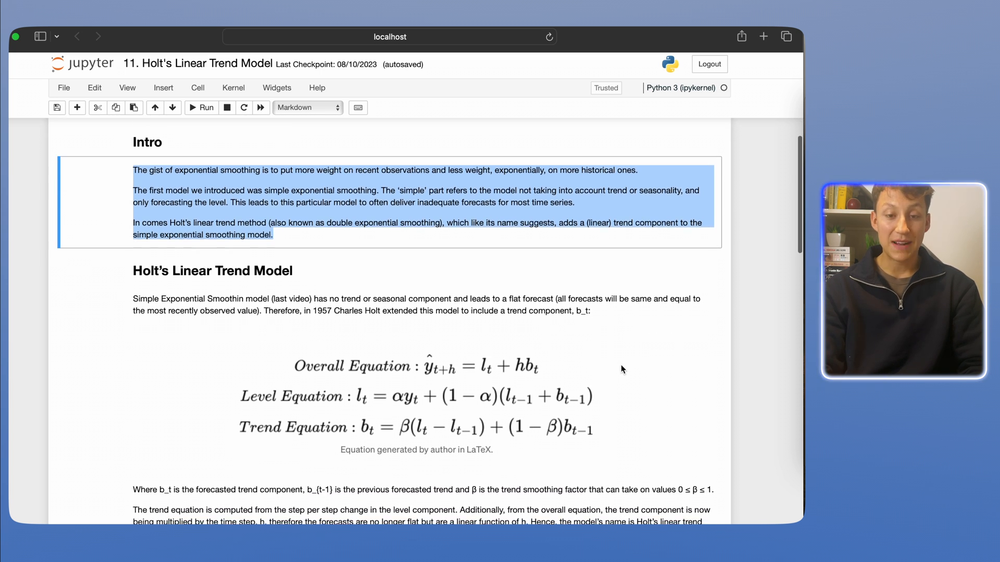
scroll(down, 3)
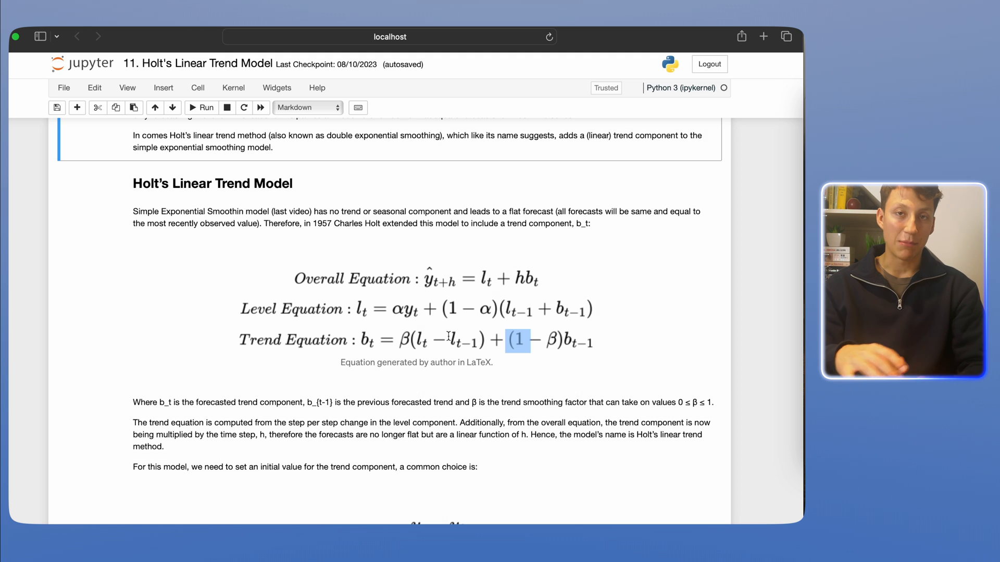
scroll(down, 3)
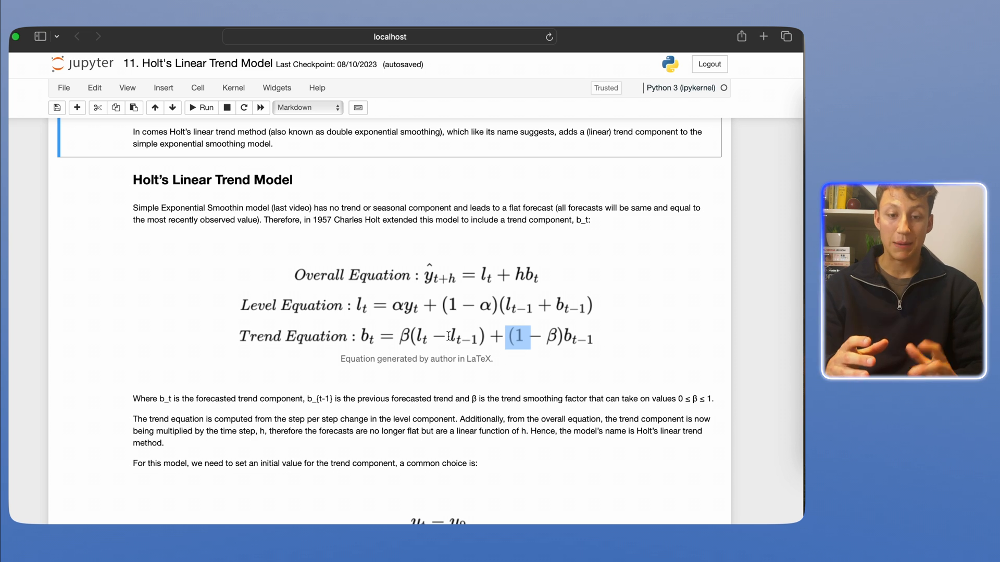
scroll(down, 3)
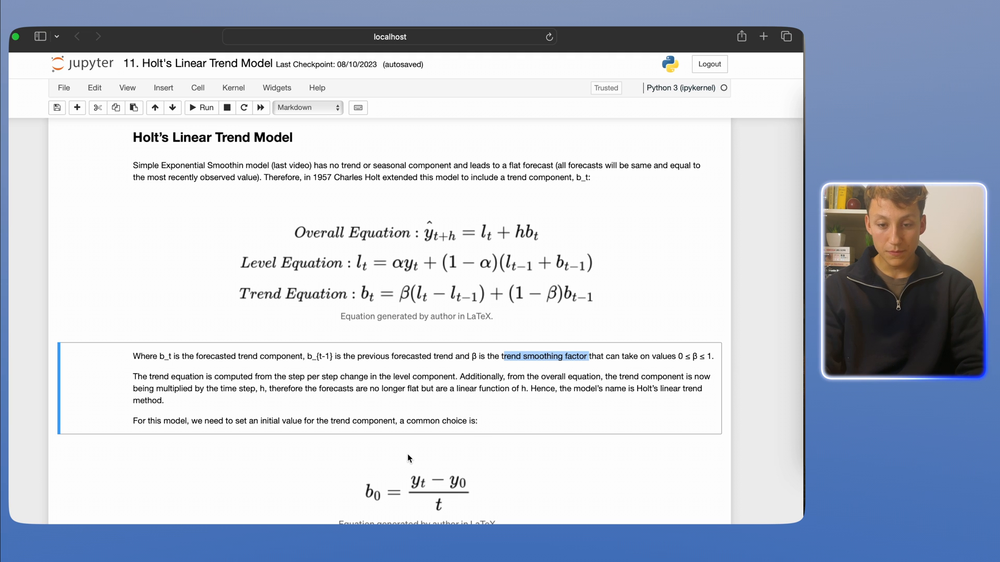
scroll(down, 3)
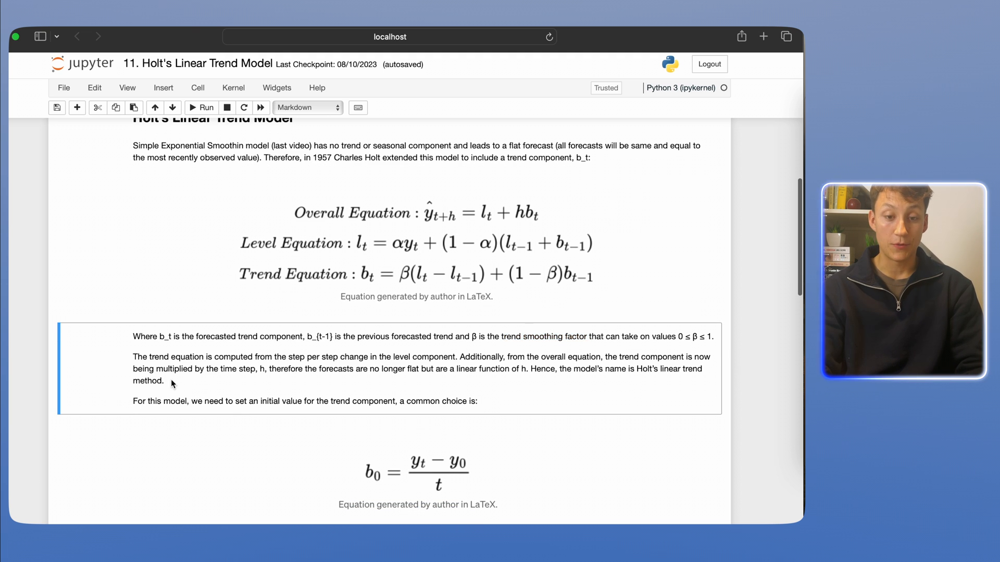
drag(132, 337, 165, 381)
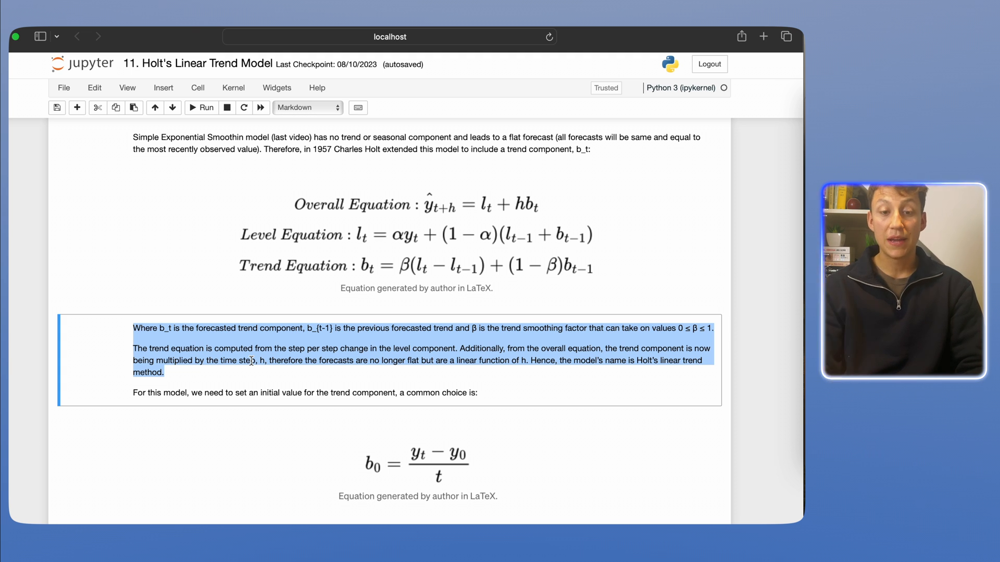
Step: Scroll past the b_0 equation to the damped φ equations and the Python implementation heading
scroll(down, 3)
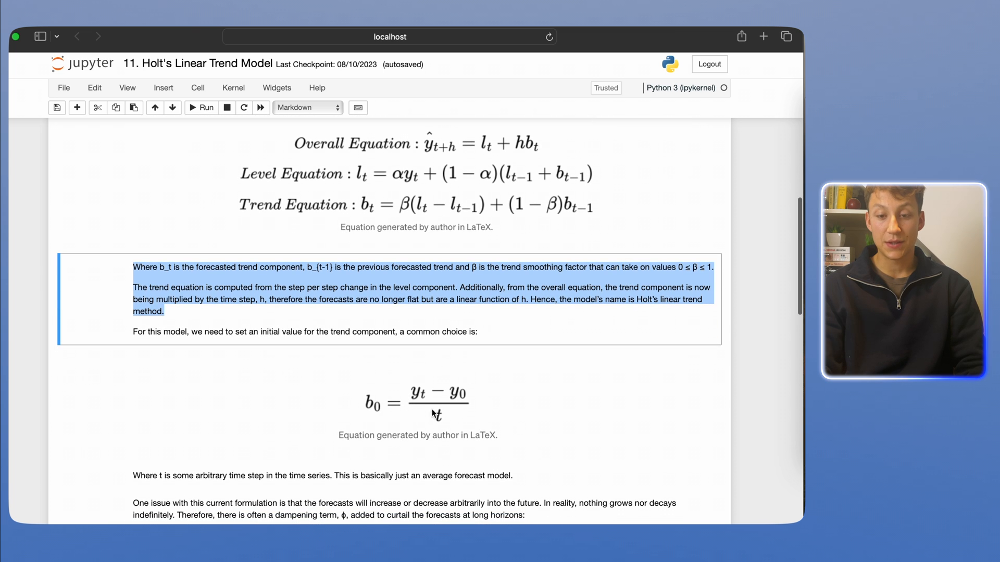
mouse_move(432, 405)
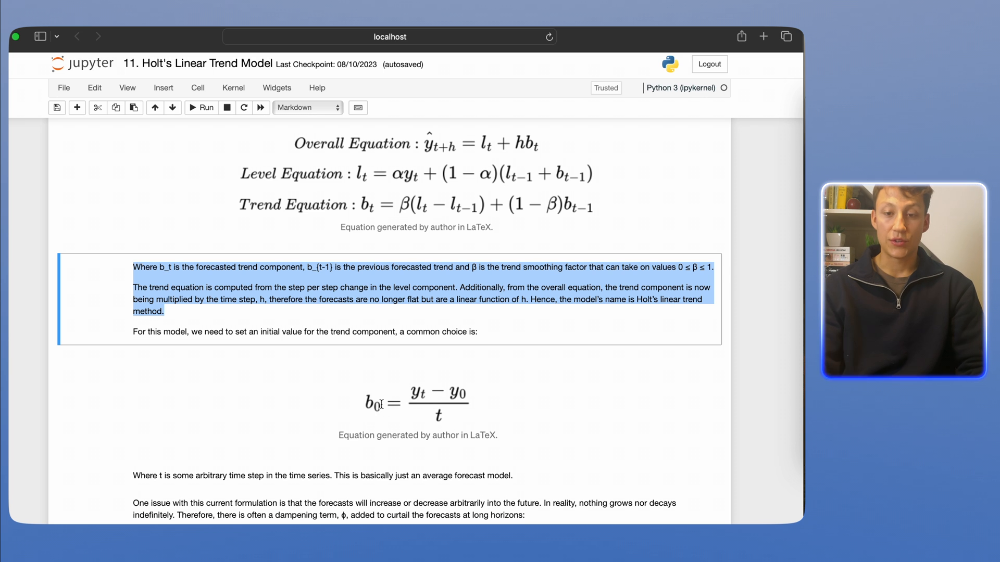
scroll(down, 3)
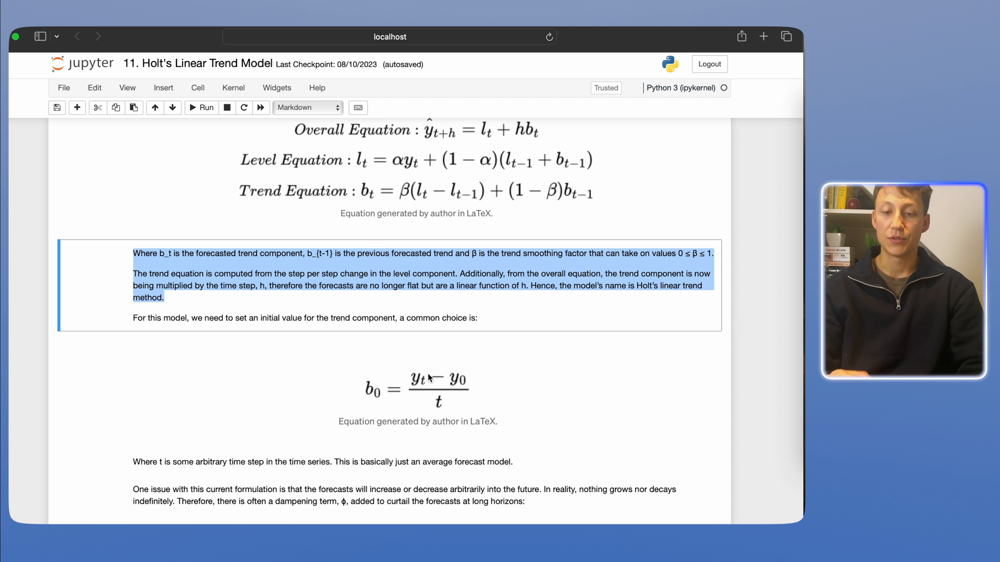
scroll(down, 3)
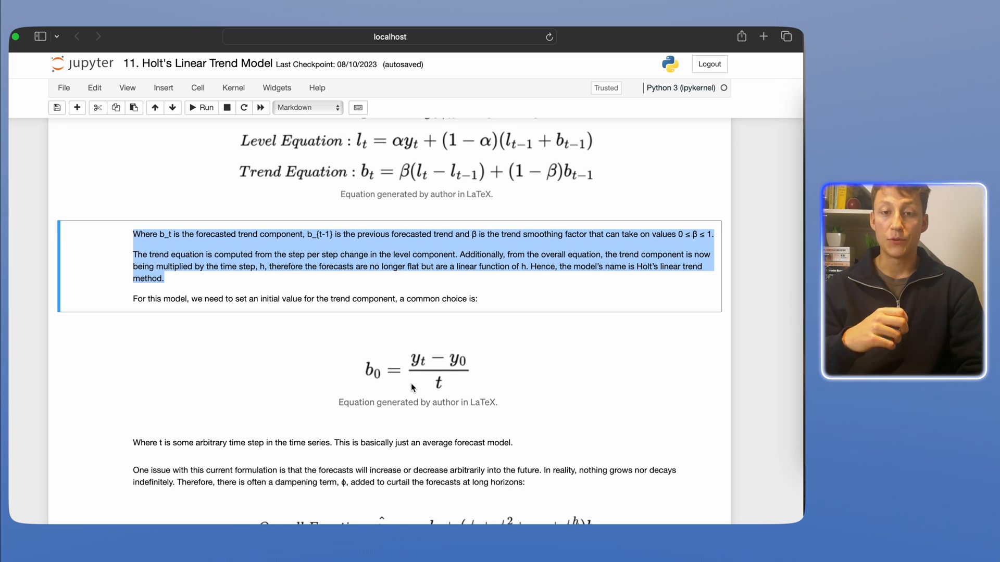
scroll(down, 3)
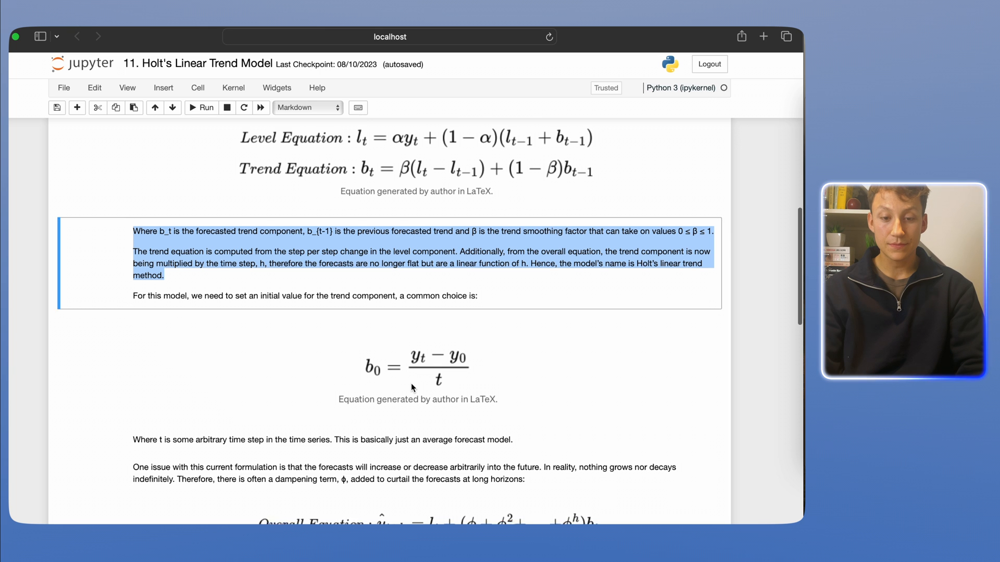
scroll(down, 3)
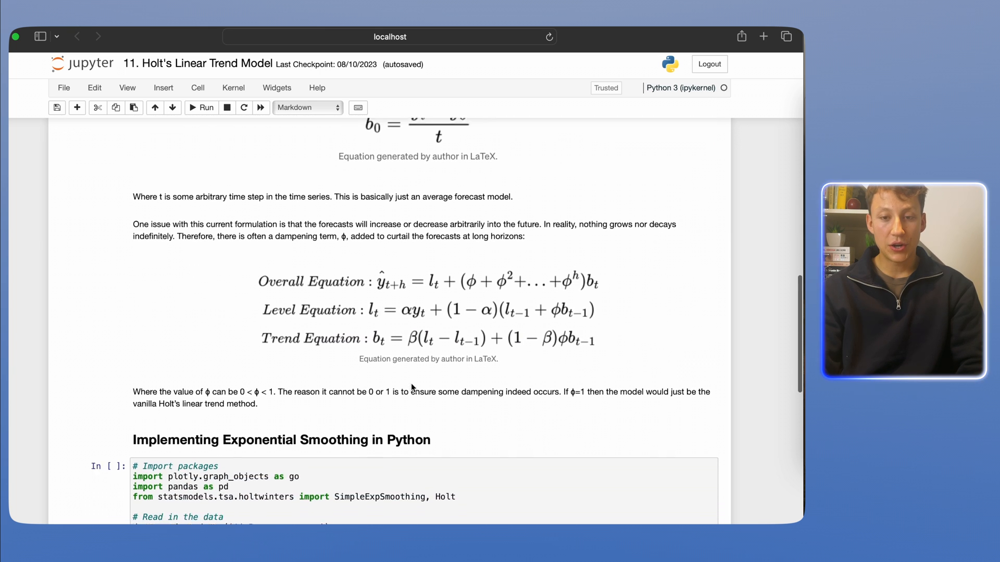
scroll(down, 3)
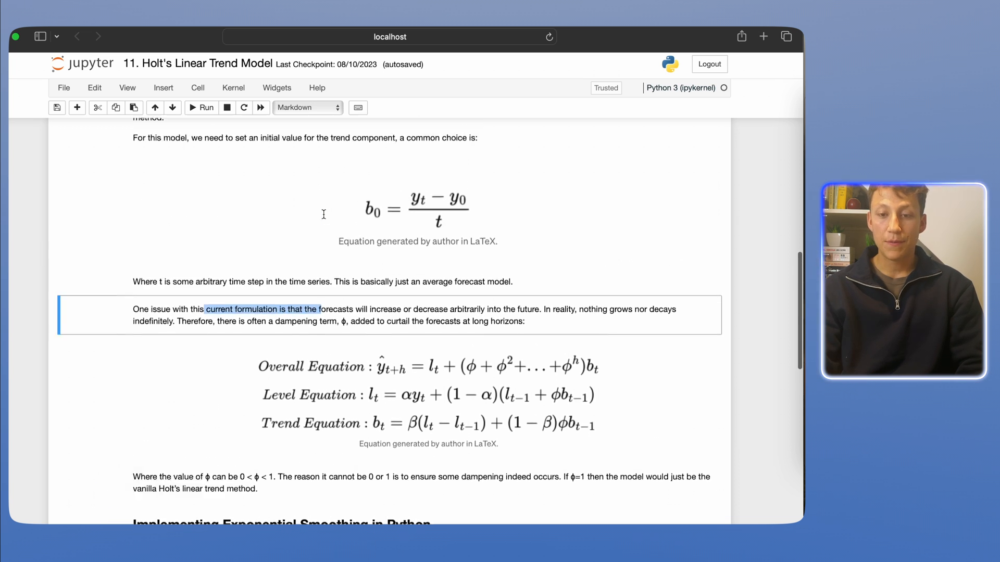
scroll(down, 3)
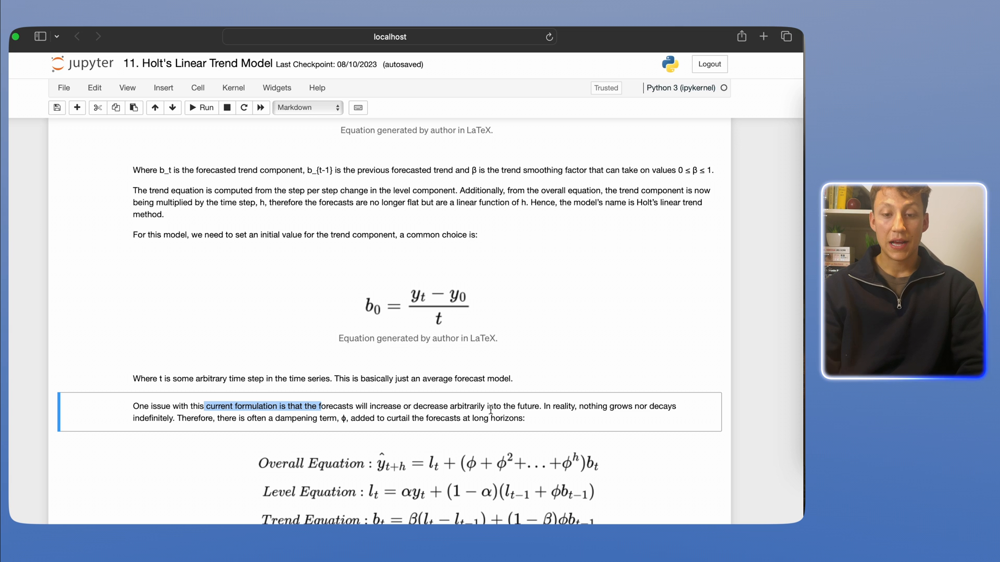
scroll(down, 3)
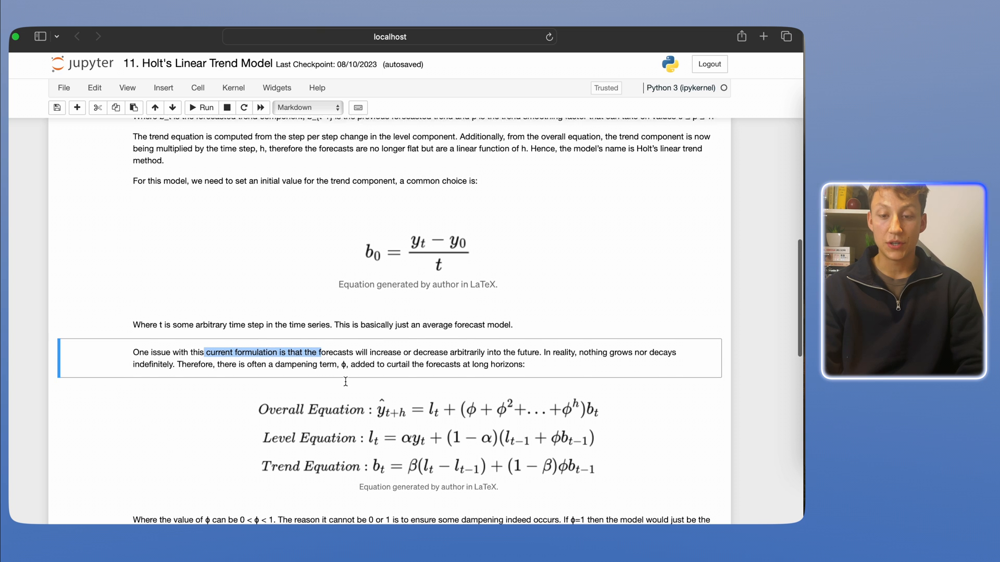
scroll(down, 3)
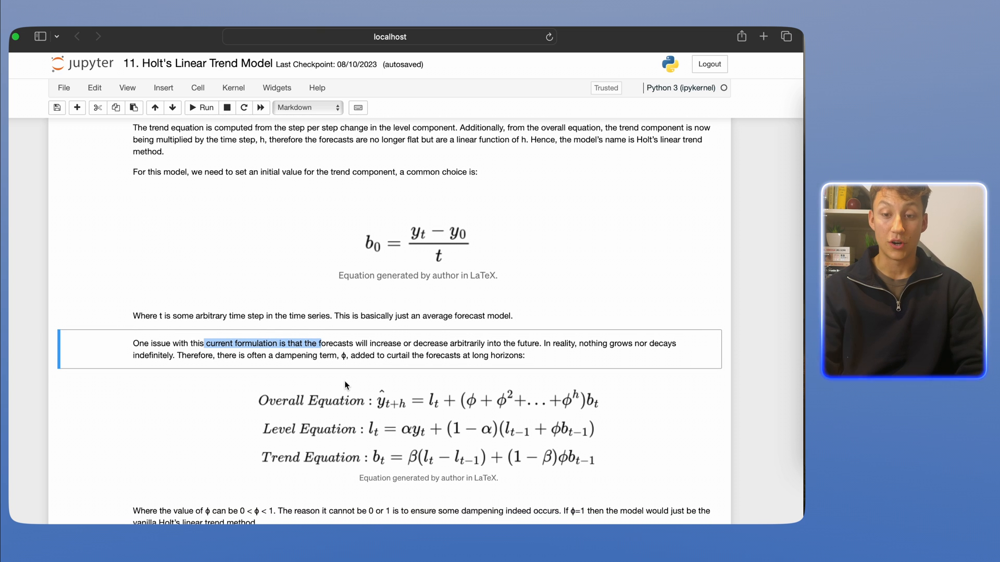
scroll(down, 3)
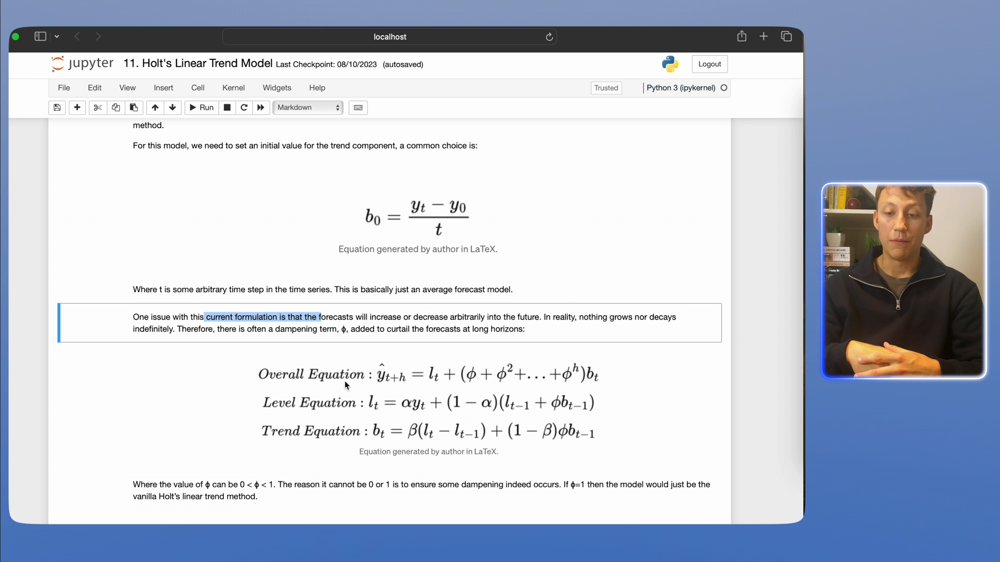
scroll(down, 3)
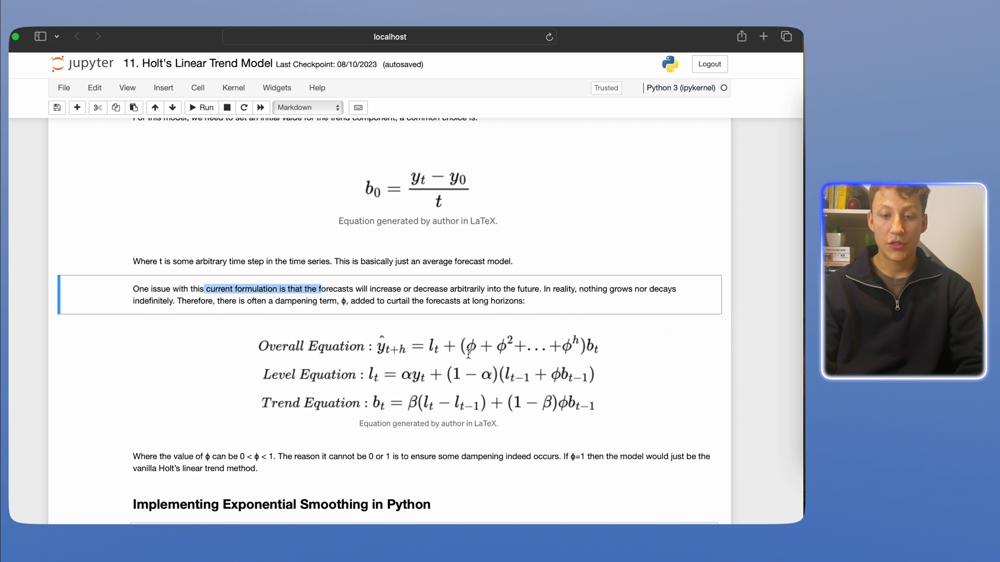
mouse_move(341, 453)
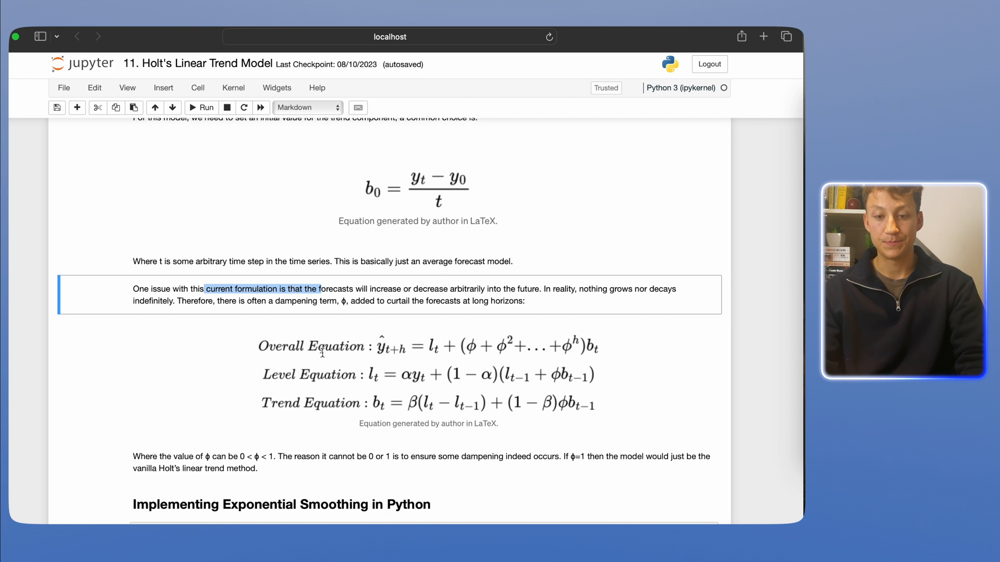
scroll(down, 3)
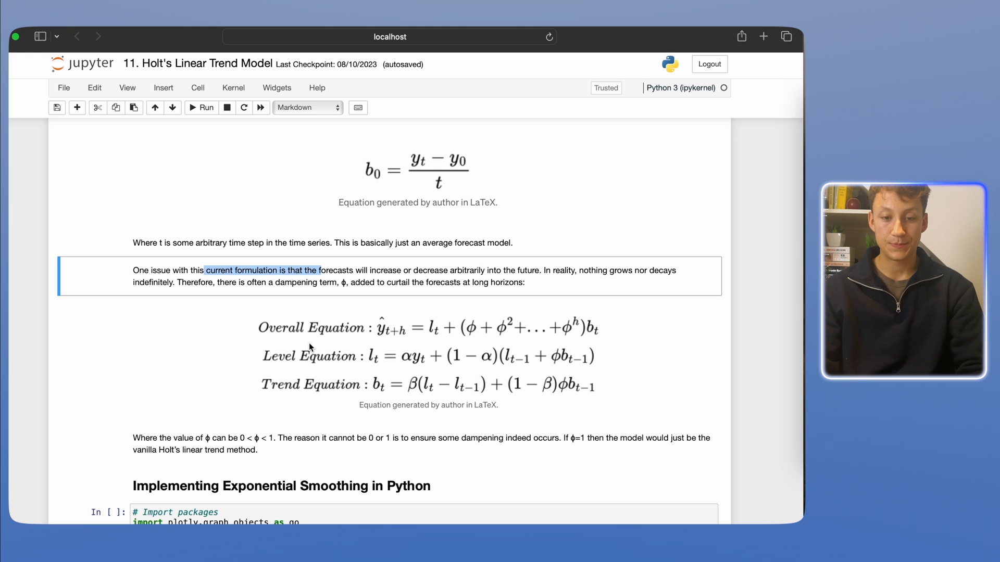
scroll(down, 3)
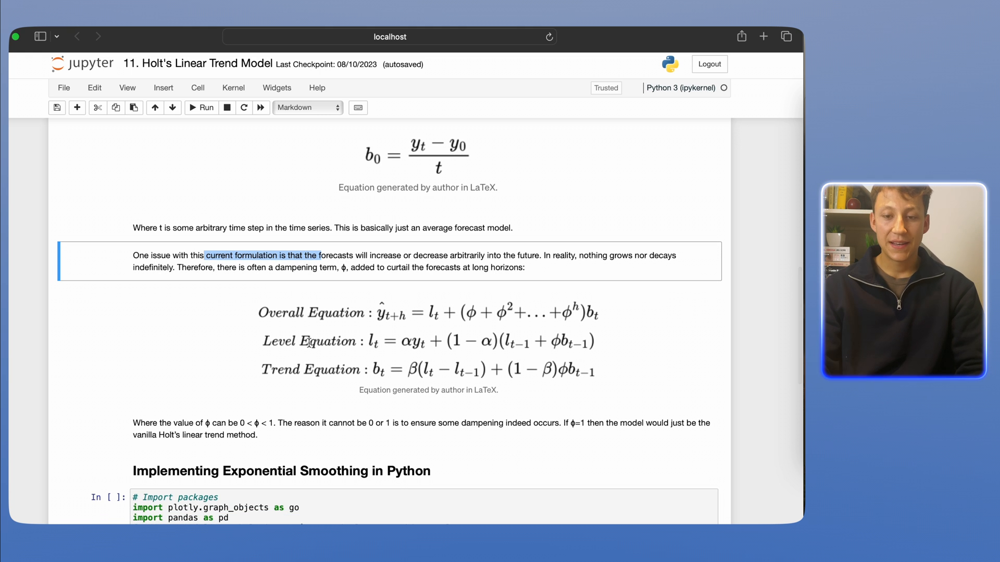
scroll(down, 3)
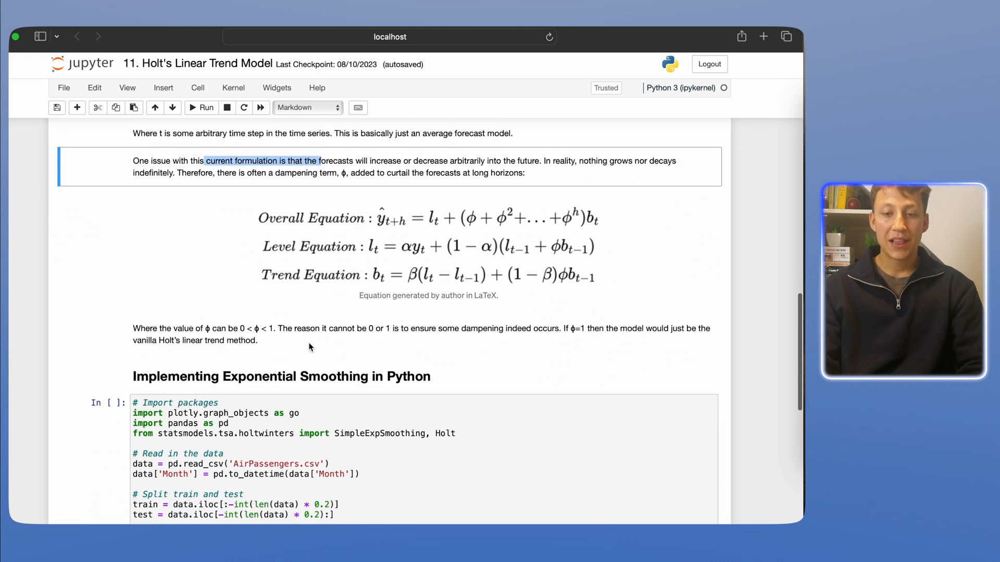
scroll(up, 3)
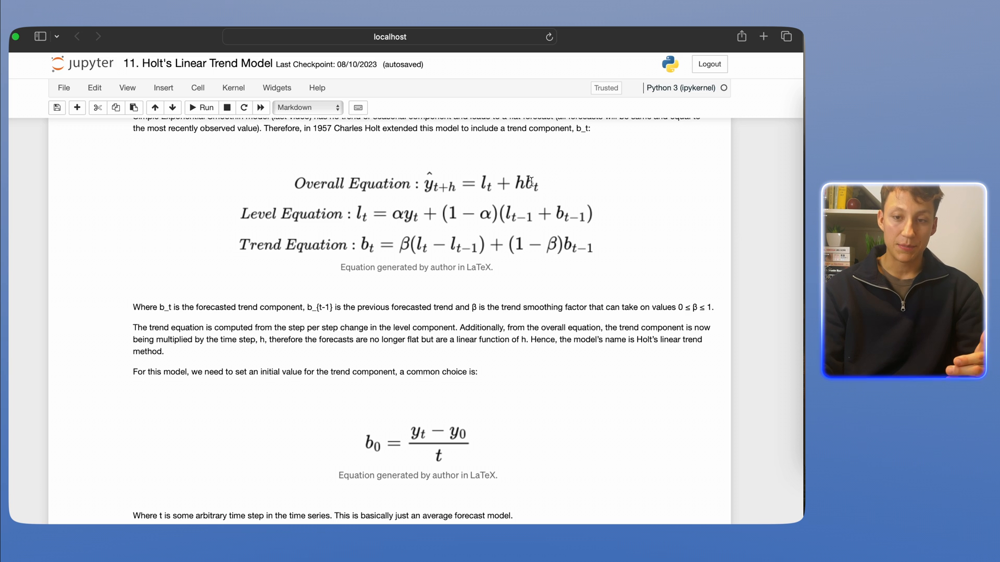
mouse_move(514, 175)
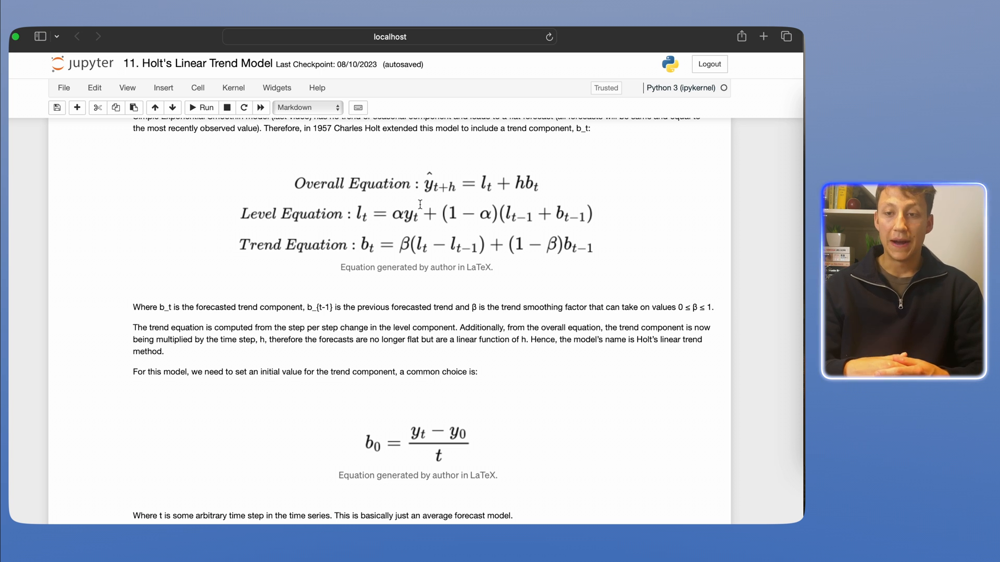
Step: Scroll to the Holt model code cell and point out forecast1 in the plotting function
scroll(down, 3)
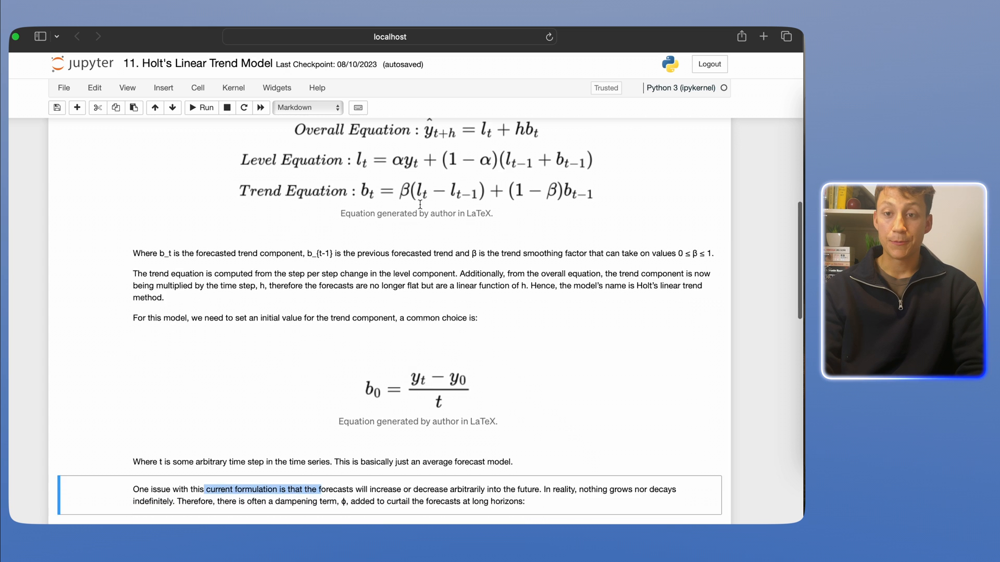
scroll(down, 3)
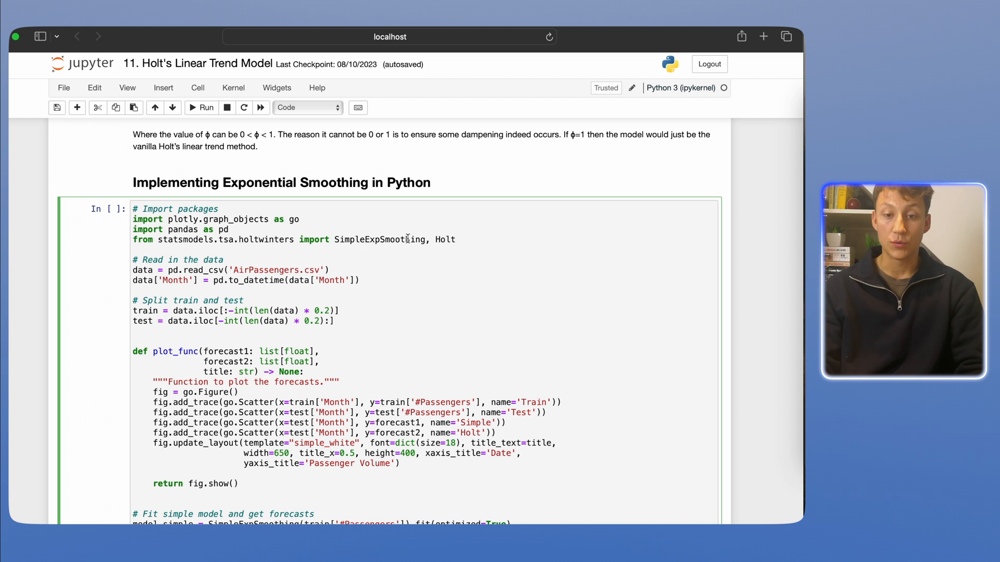
scroll(down, 3)
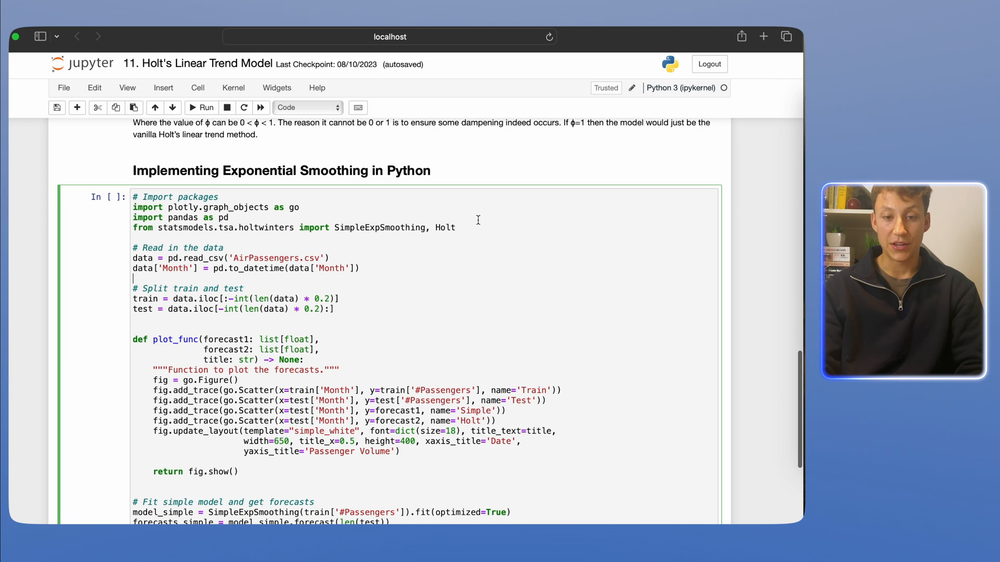
scroll(down, 3)
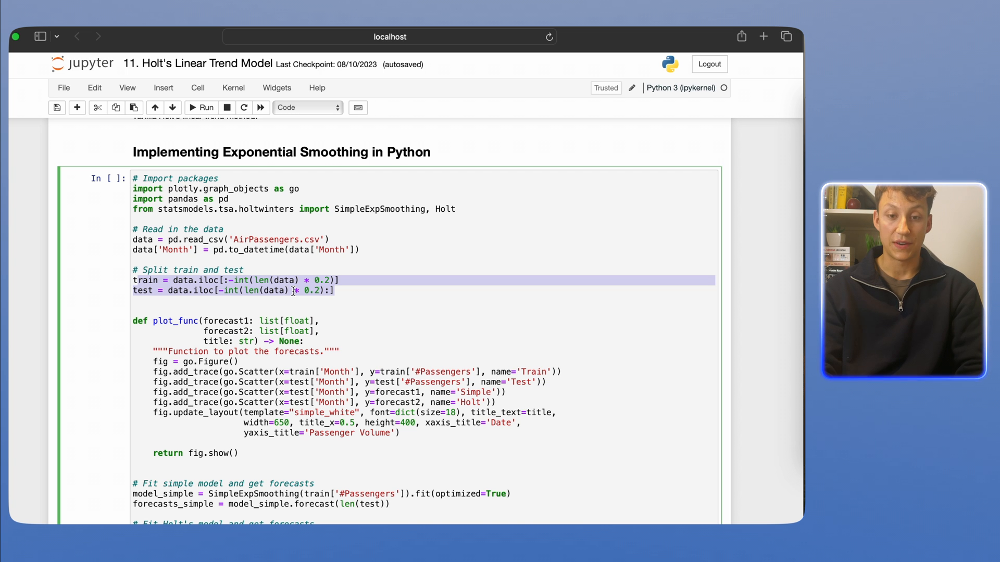
scroll(down, 3)
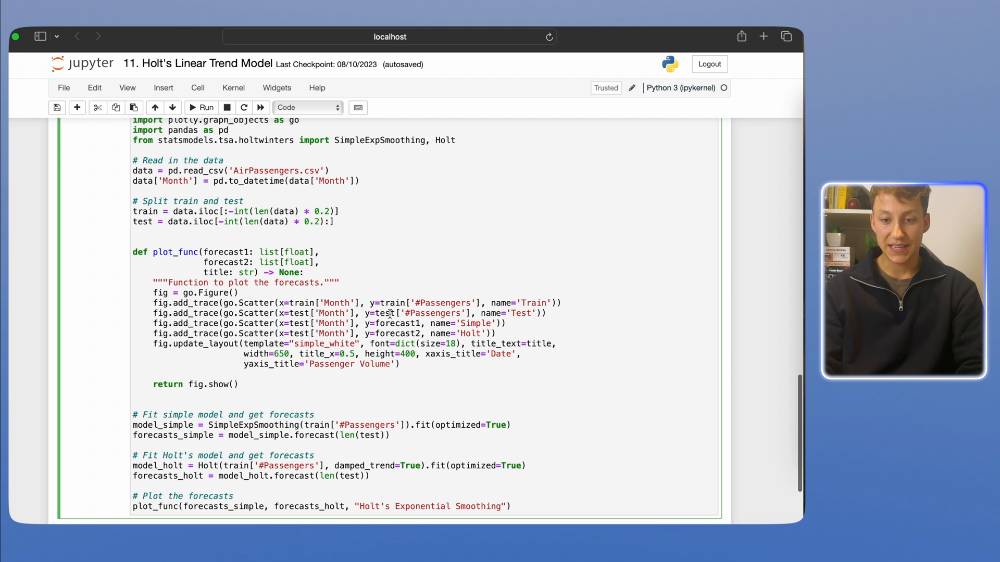
double_click(397, 323)
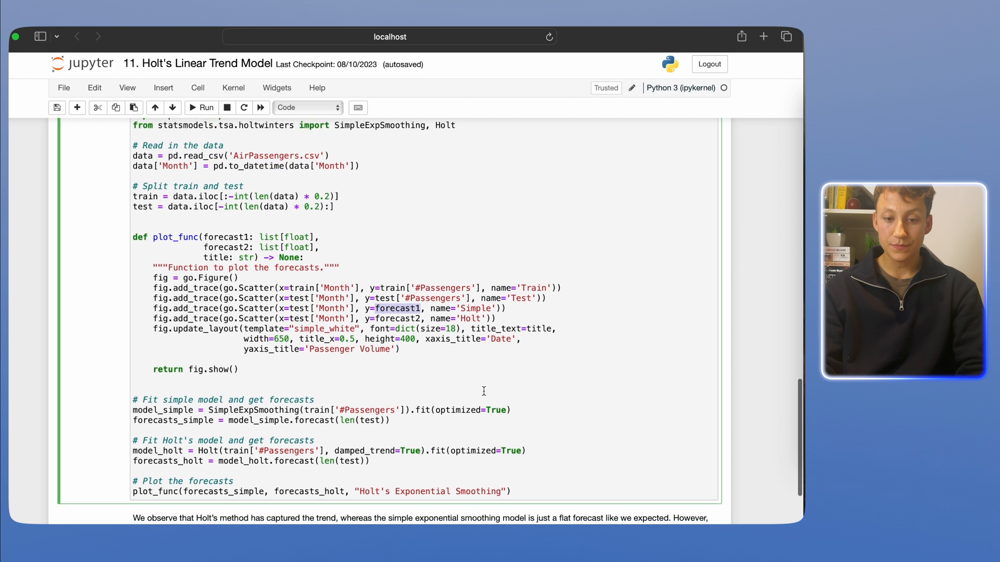
Step: Highlight the model-fitting lines and point out the damped_trend argument
scroll(down, 3)
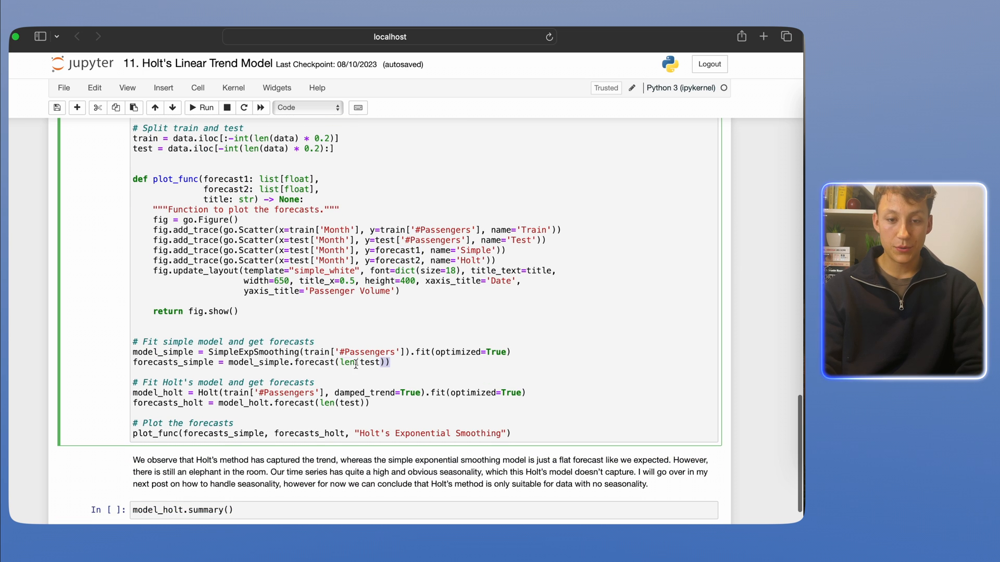
drag(133, 351, 388, 363)
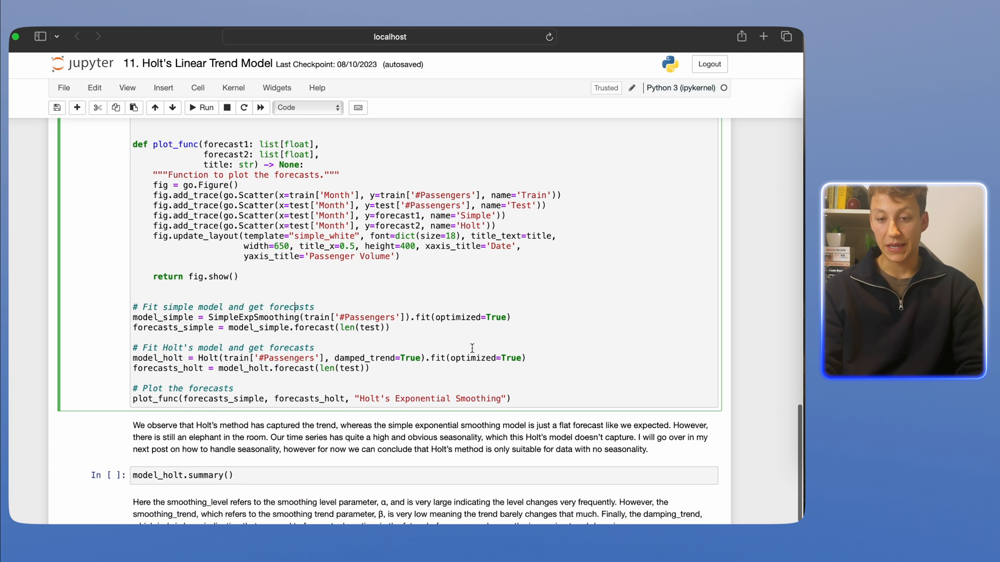
double_click(409, 357)
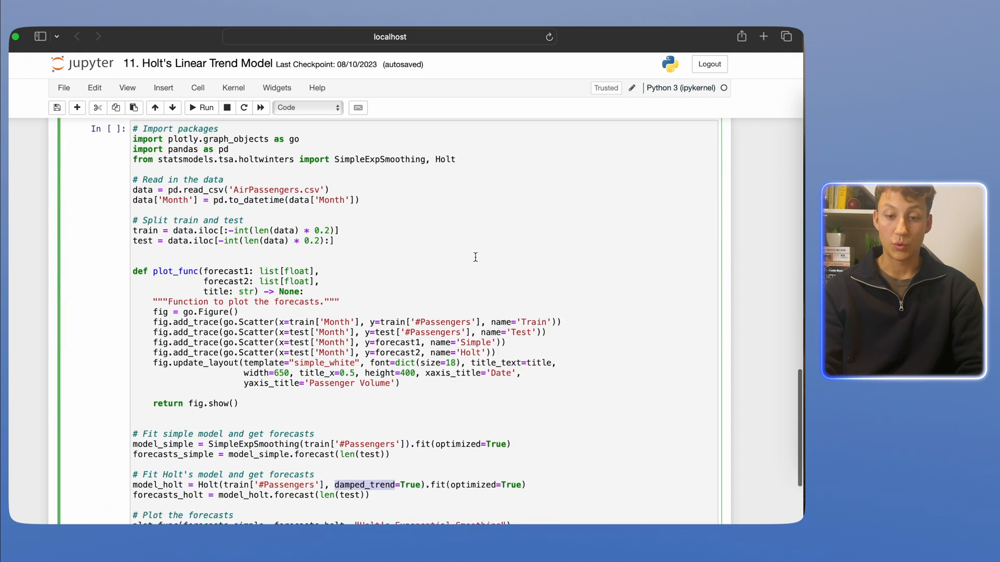
scroll(down, 3)
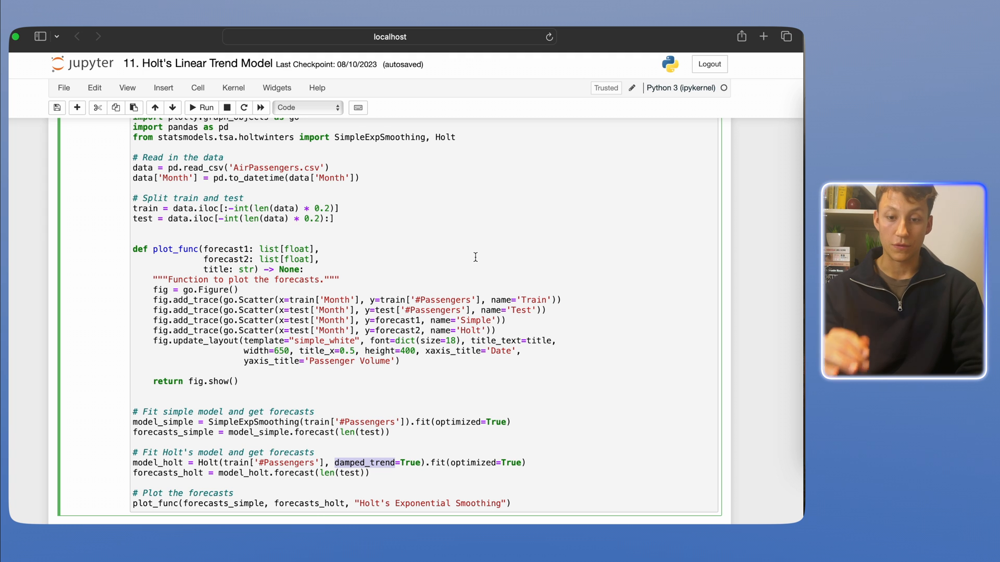
scroll(down, 3)
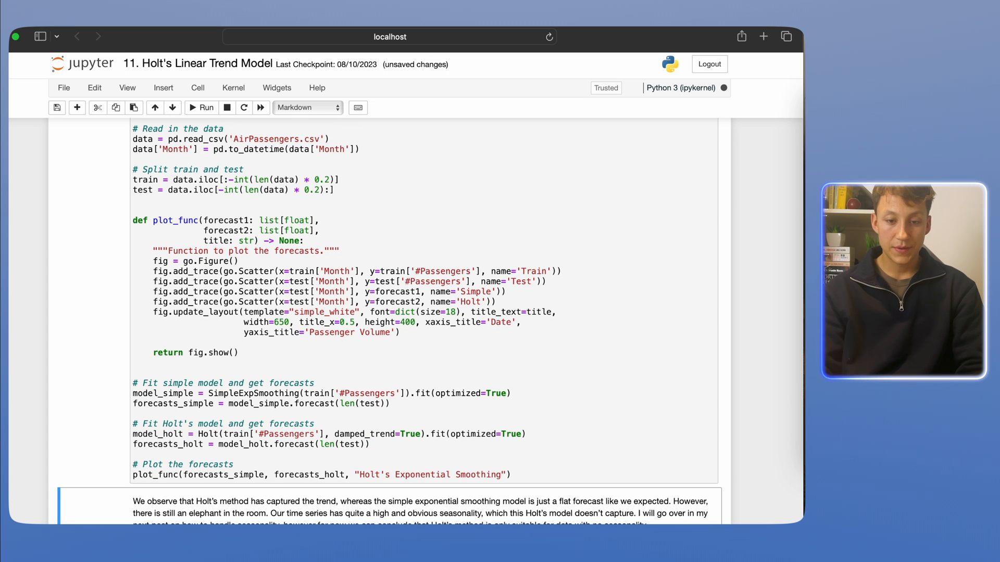
Step: Scroll down through the forecast plot to the Holt model summary table with SSE, AIC and BIC
scroll(down, 3)
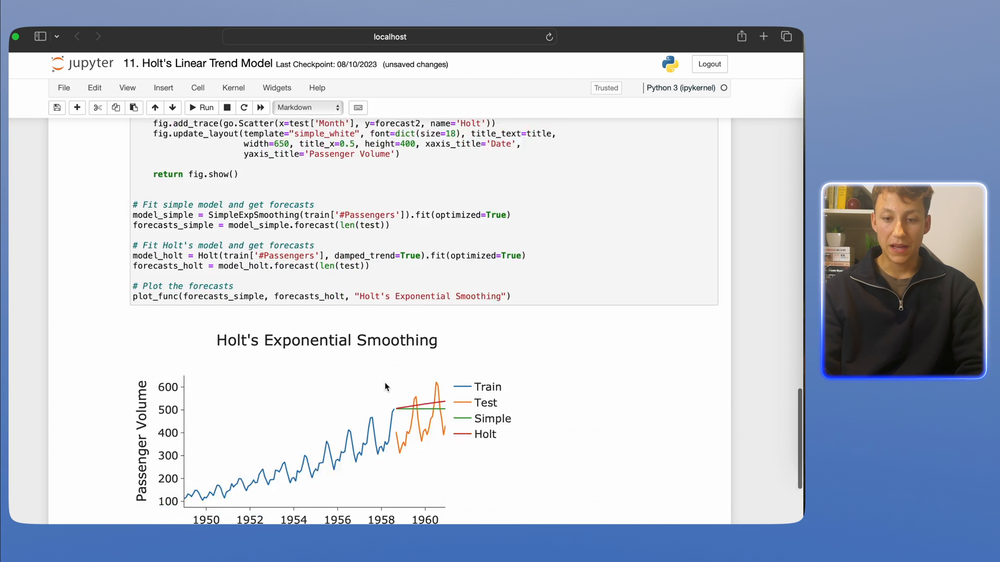
scroll(down, 3)
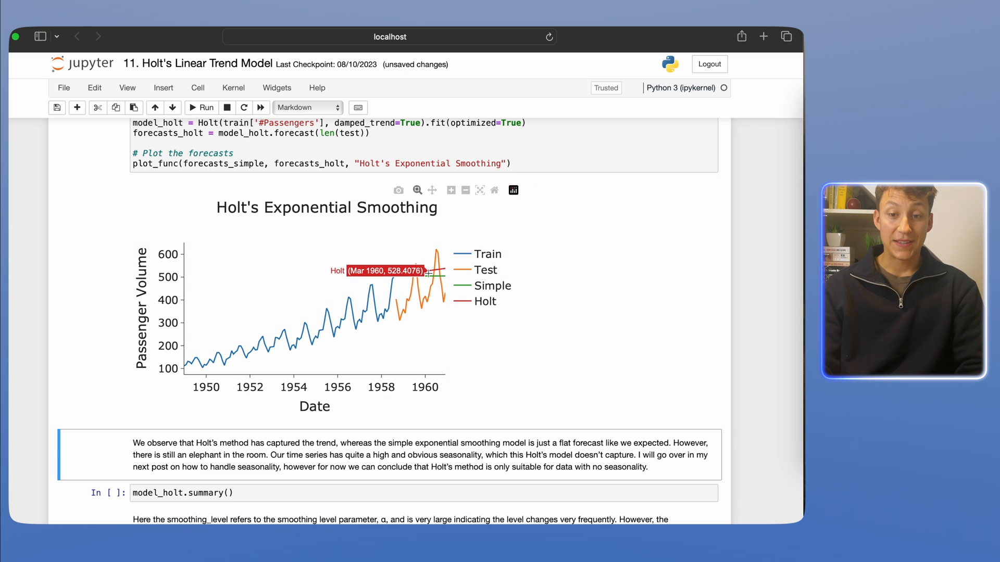
mouse_move(448, 271)
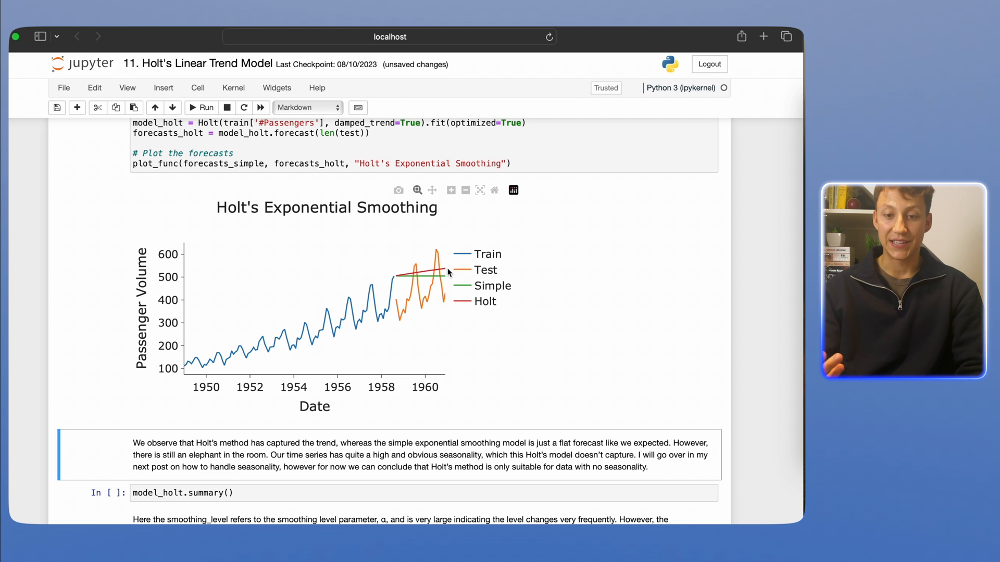
scroll(down, 3)
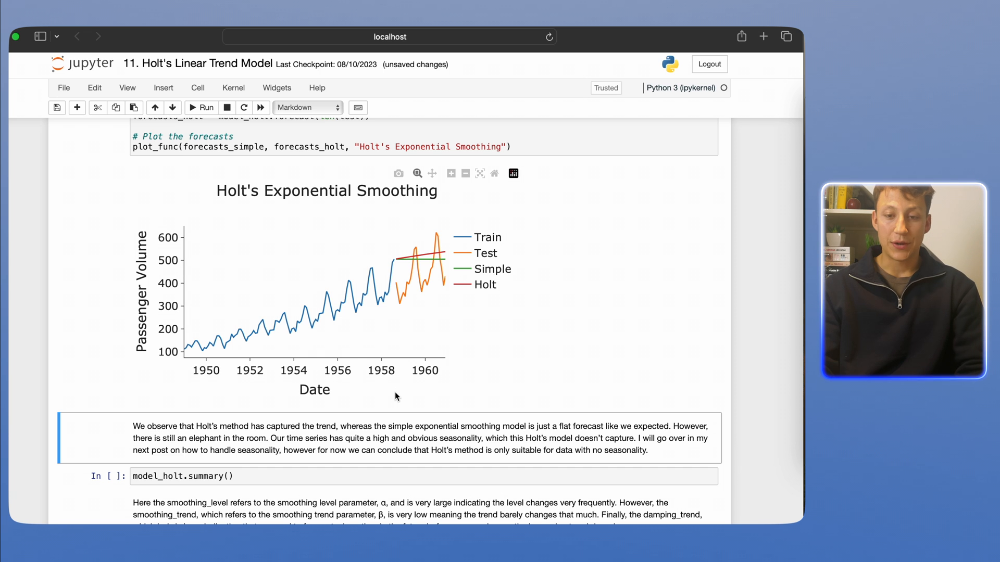
scroll(down, 3)
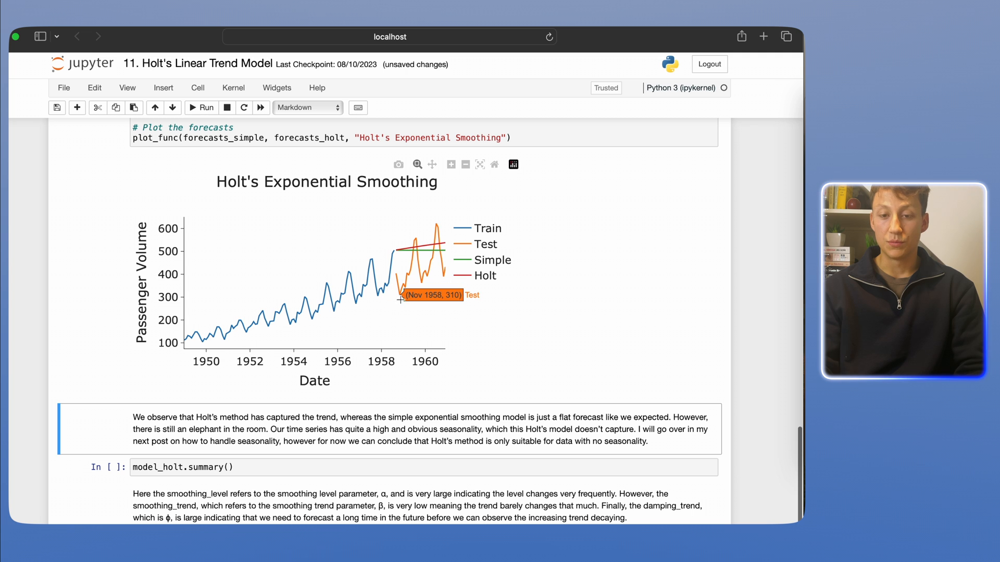
mouse_move(420, 238)
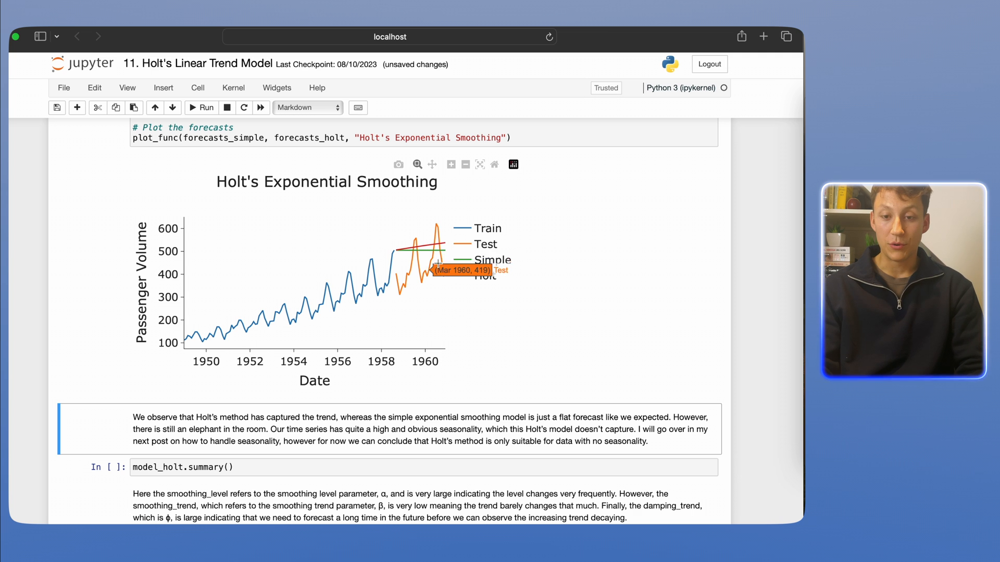
mouse_move(409, 257)
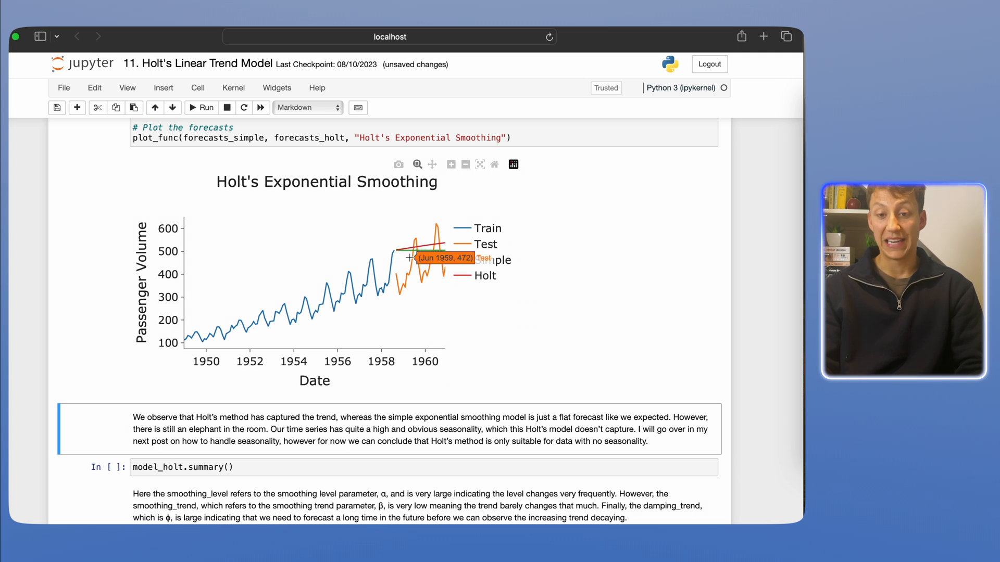
mouse_move(442, 242)
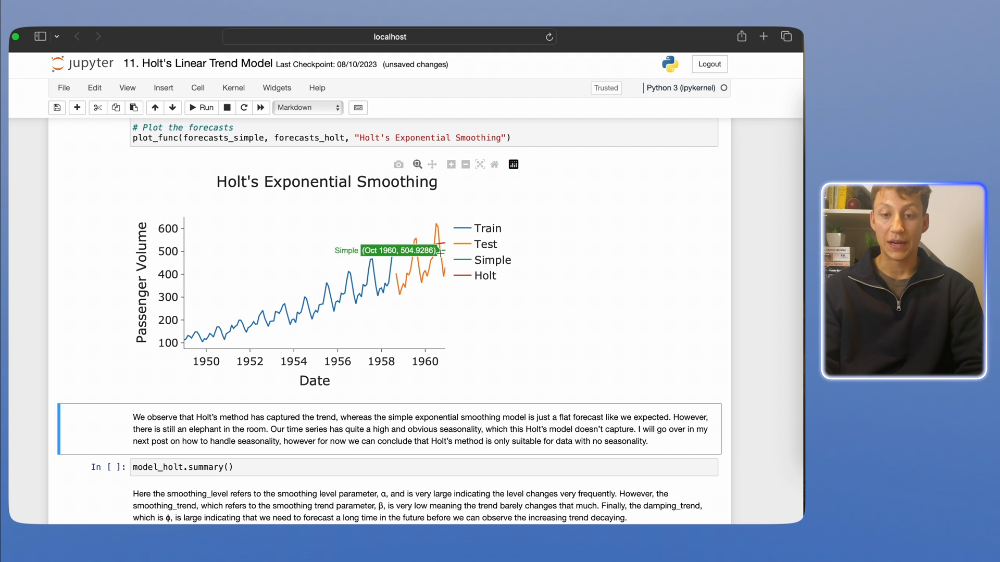
mouse_move(451, 234)
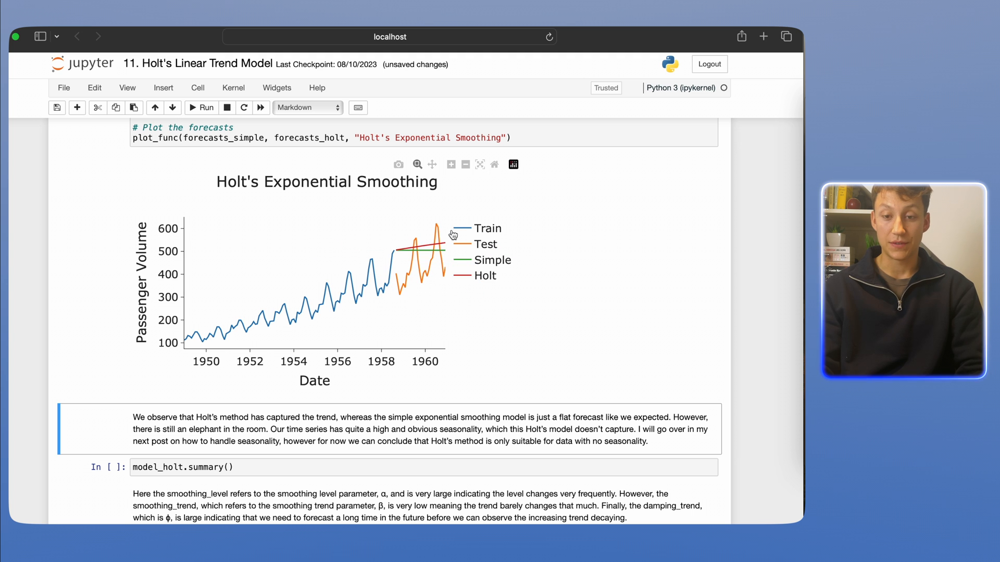
scroll(down, 3)
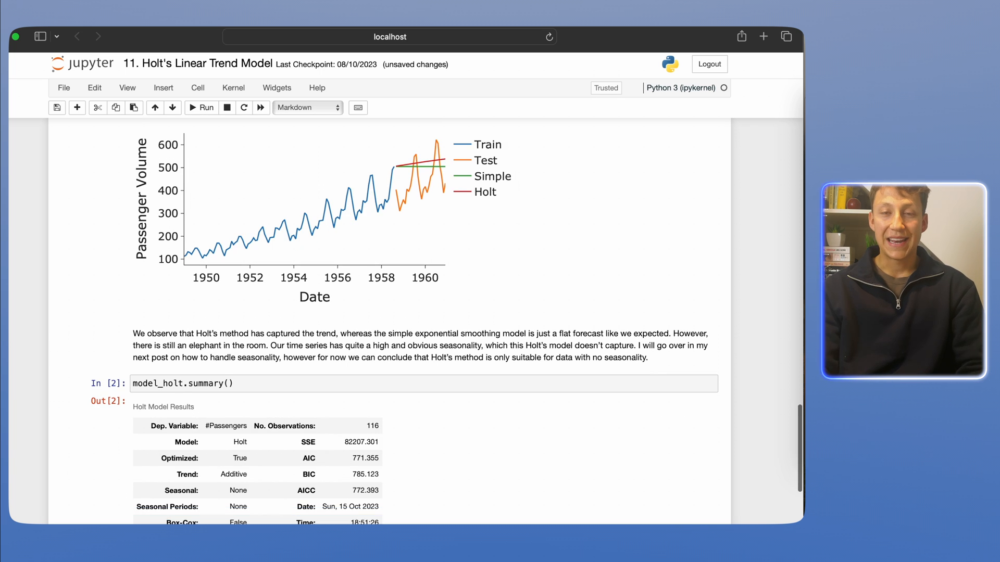
scroll(down, 3)
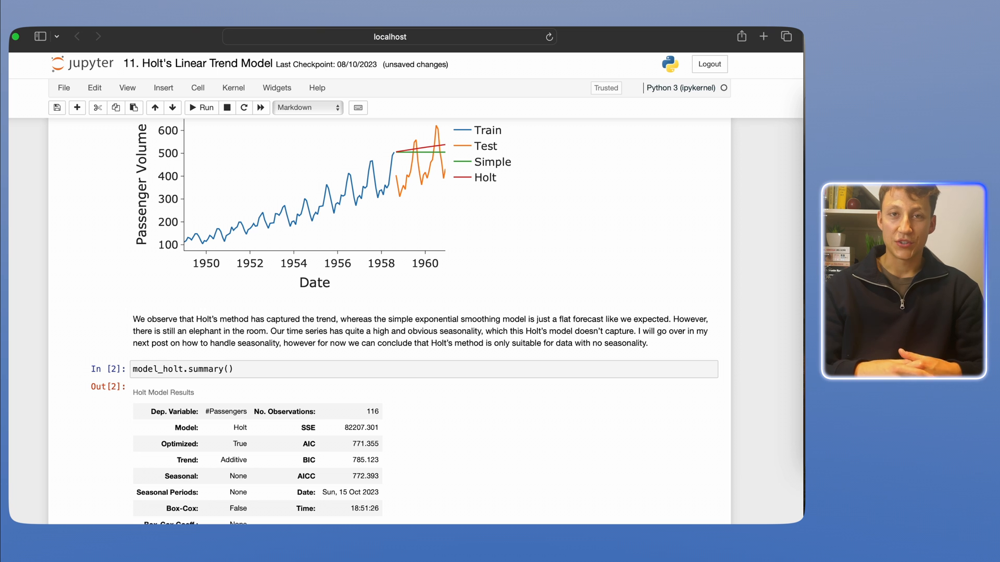
scroll(down, 3)
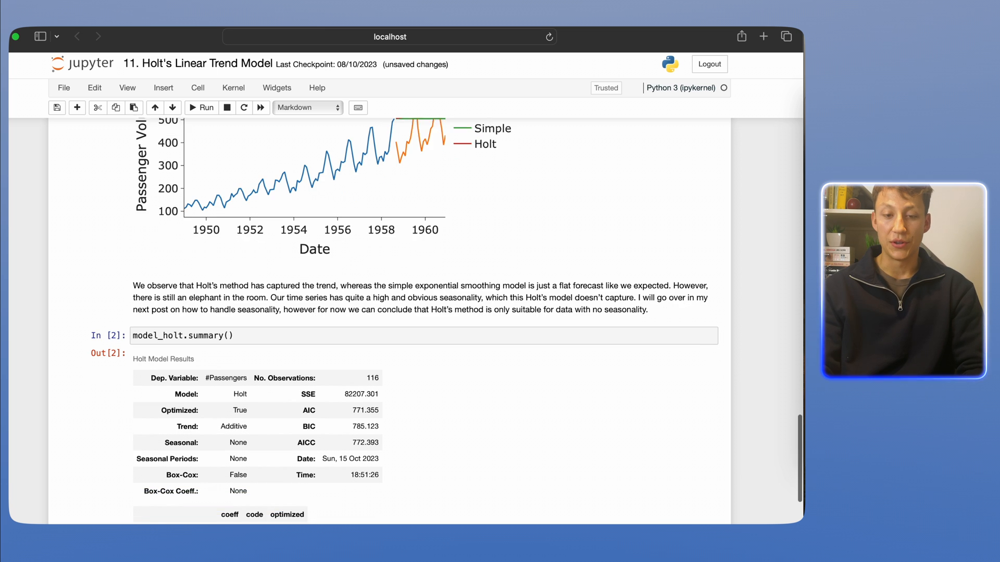
scroll(down, 3)
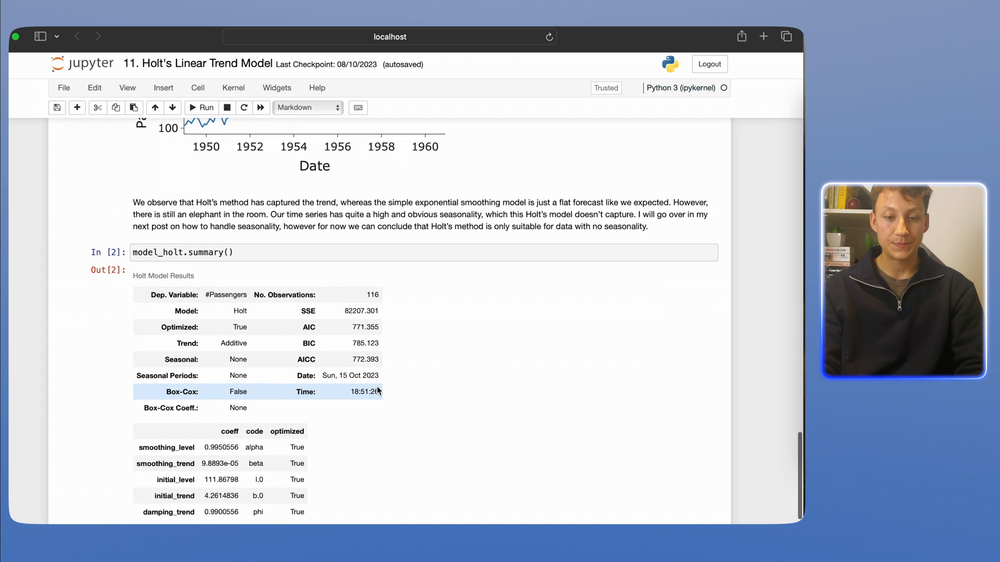
click(420, 242)
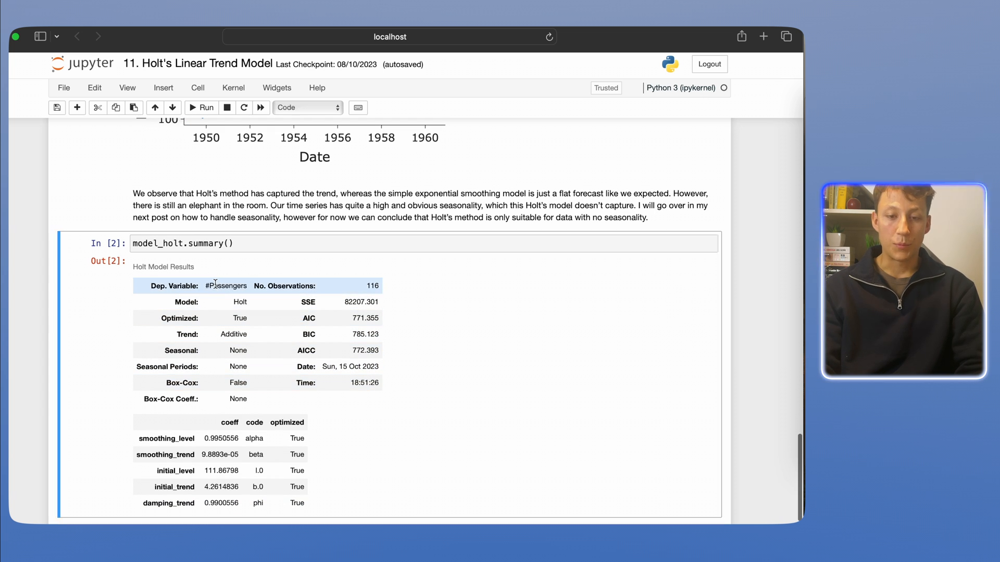
double_click(226, 286)
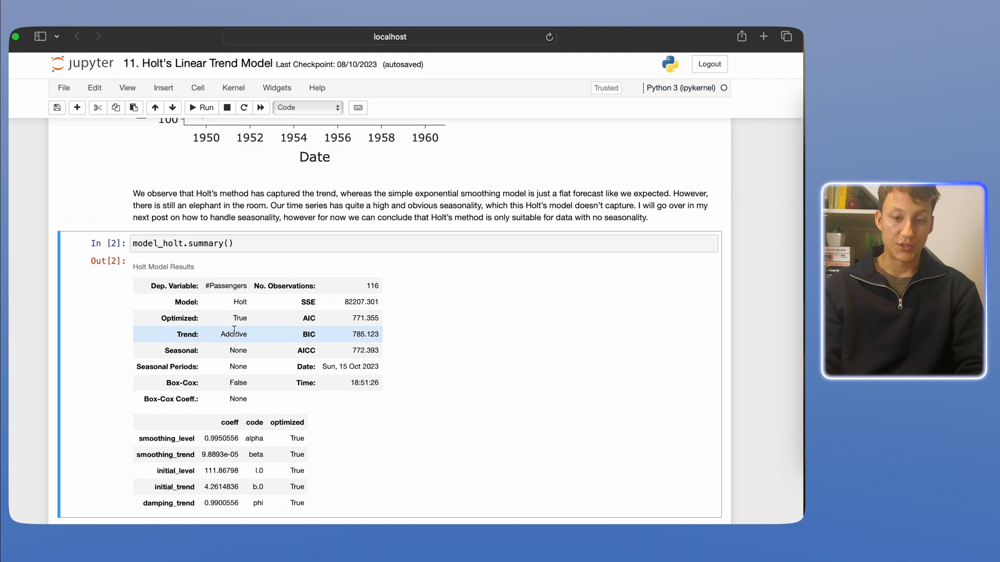
double_click(233, 334)
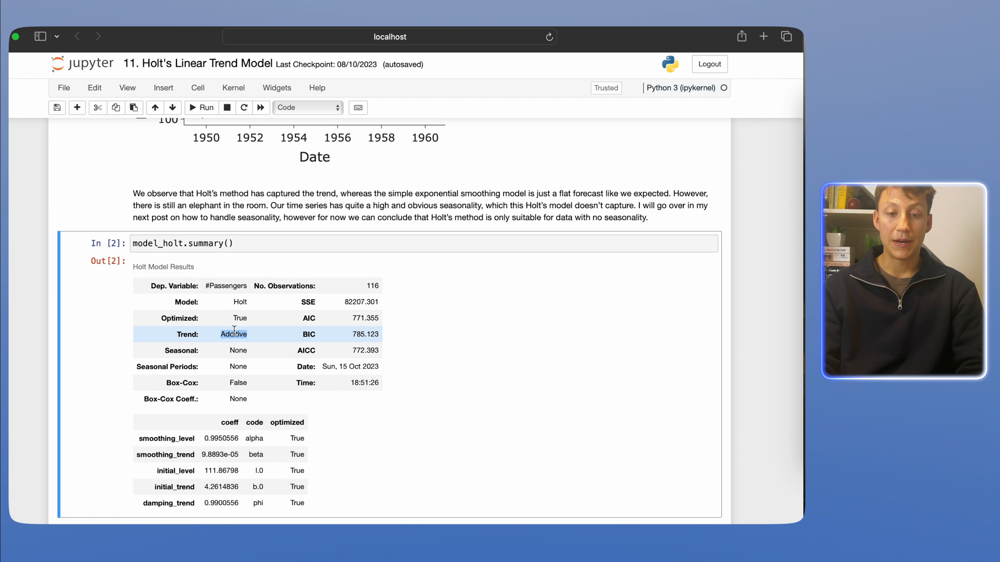
scroll(down, 3)
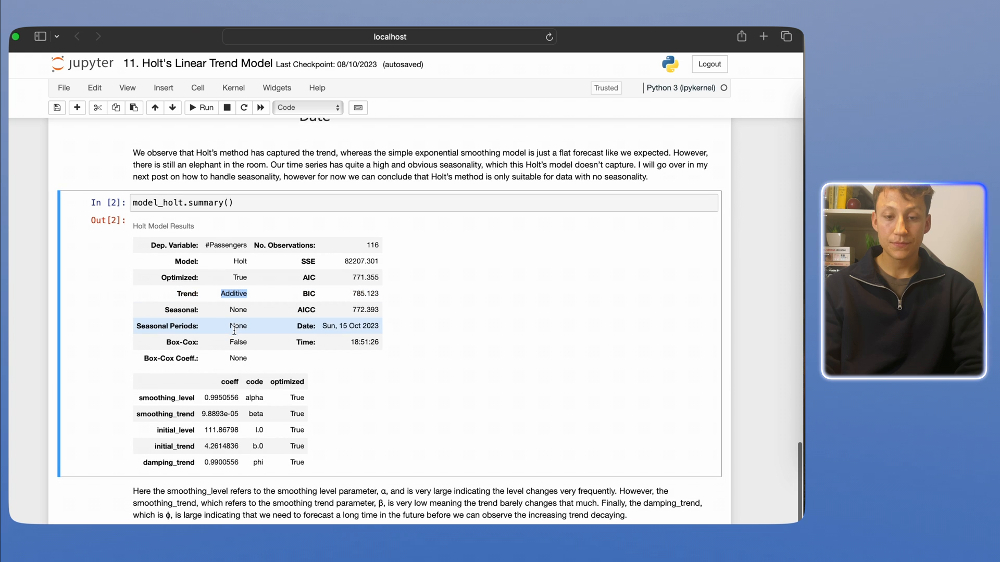
scroll(down, 3)
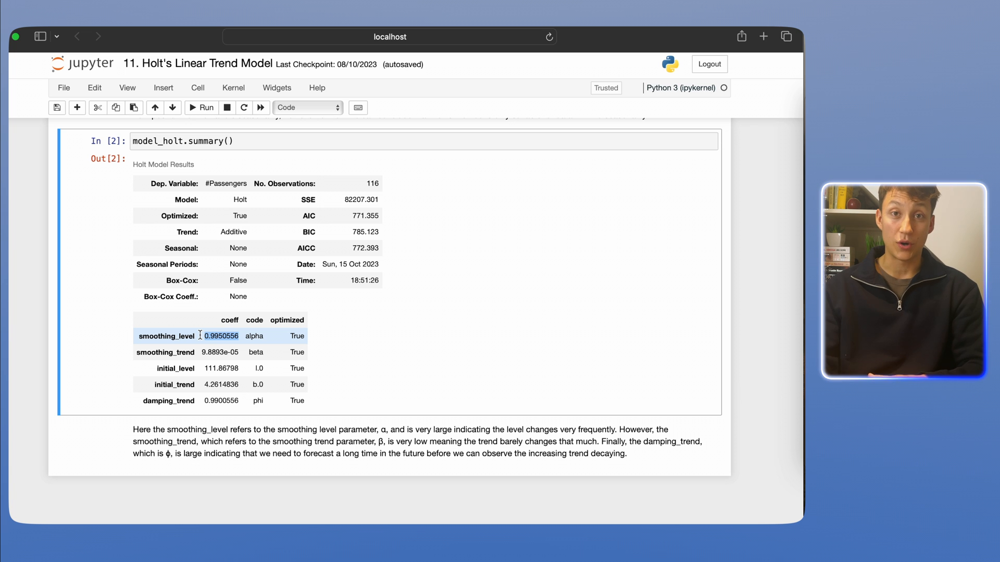
scroll(down, 3)
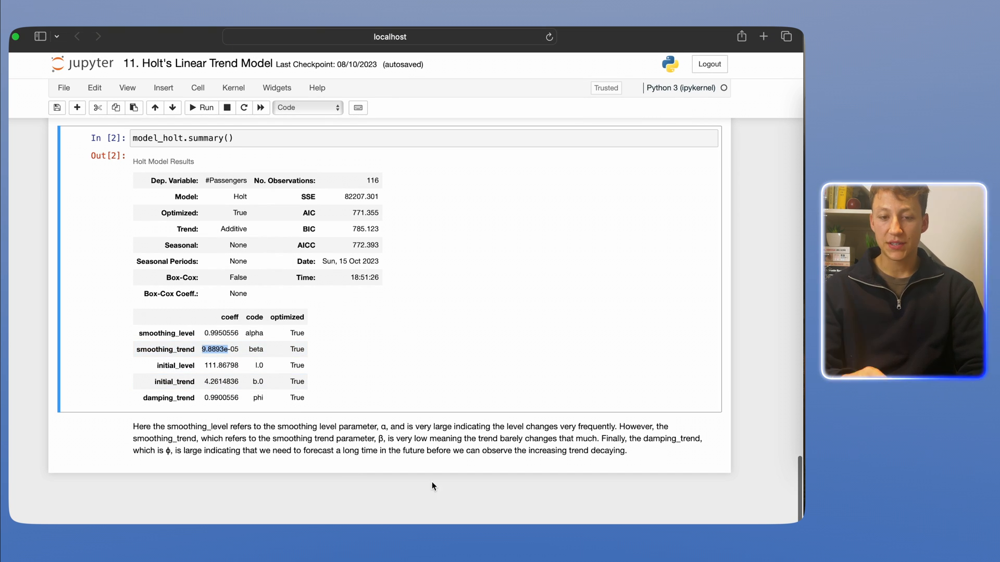
mouse_move(428, 467)
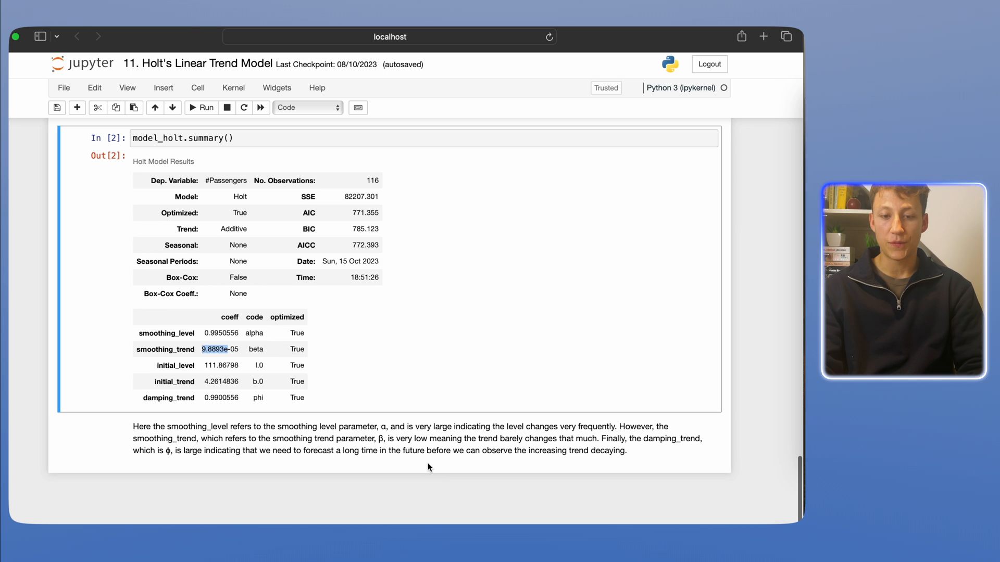